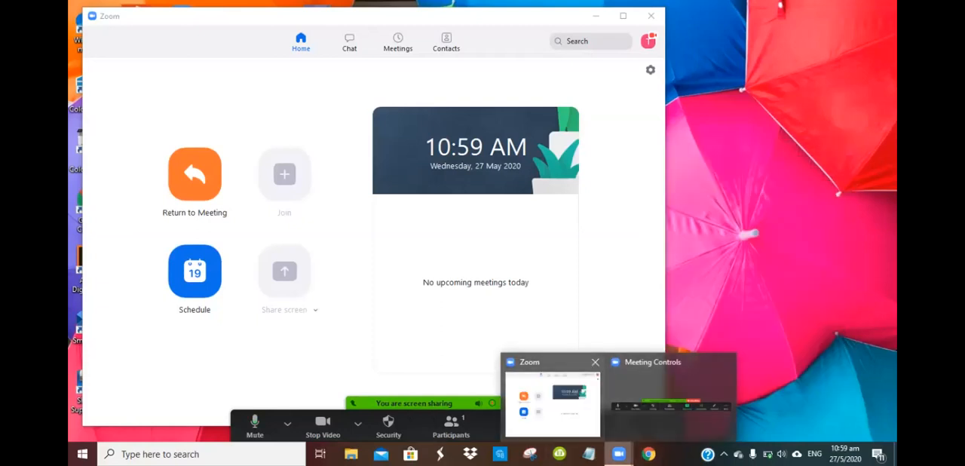
- Minimize the Zoom home window from its taskbar preview to show the desktop
left_click(664, 426)
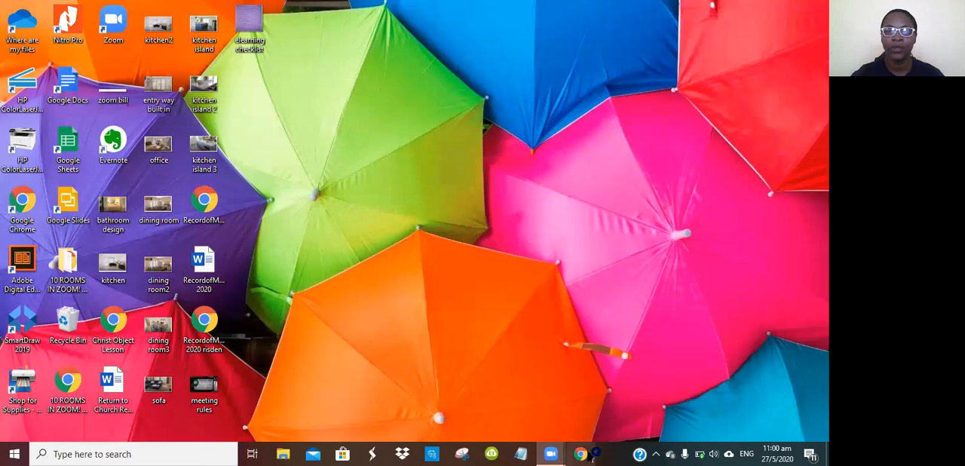
- Launch Chrome on the Google homepage and enter lms.renweb.com in the address bar
left_click(580, 454)
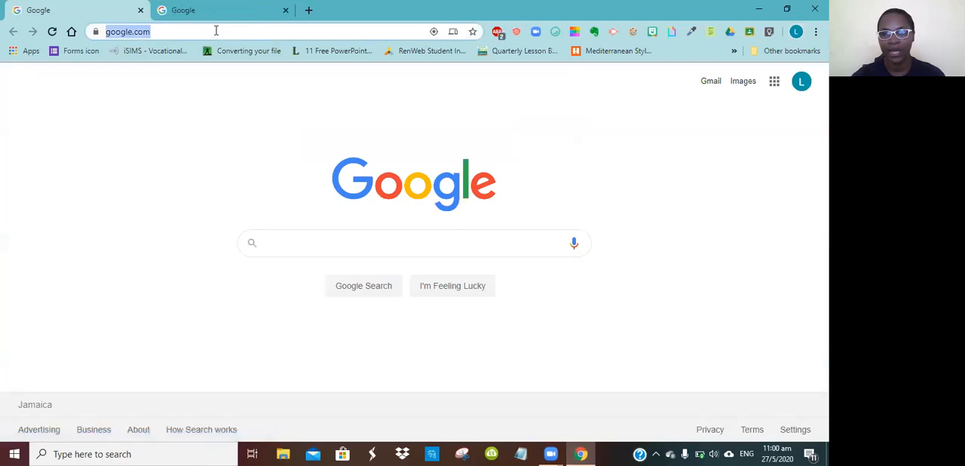
key("enter")
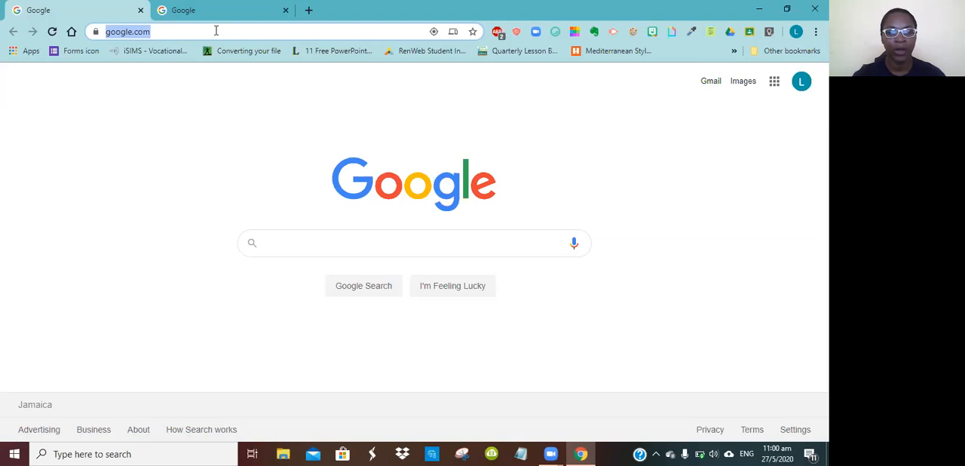
mouse_move(627, 395)
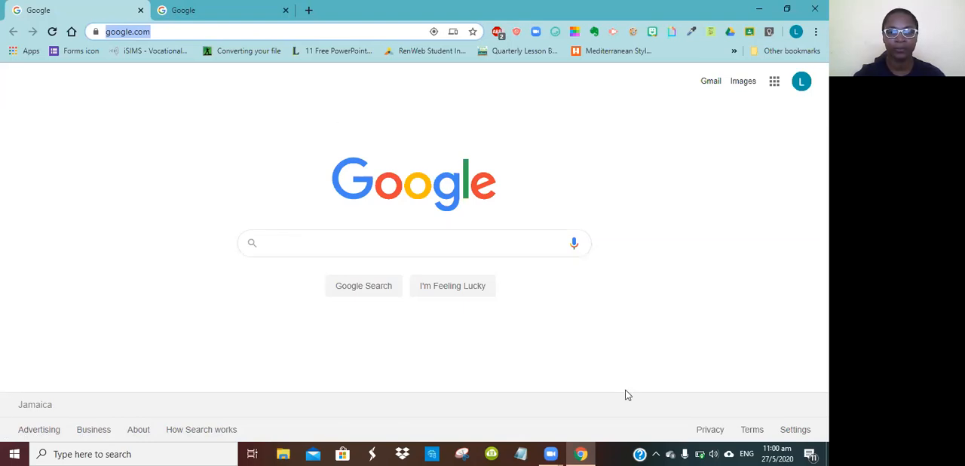
mouse_move(432, 25)
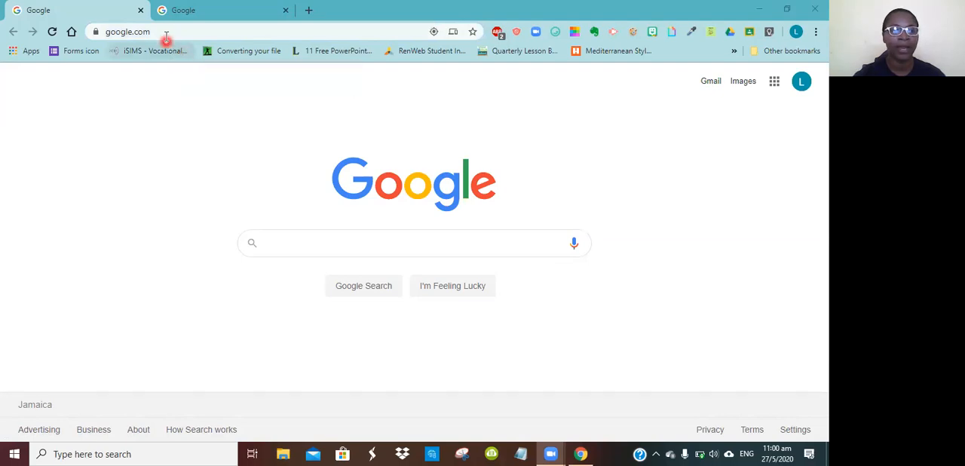
left_click(151, 31)
type("lm")
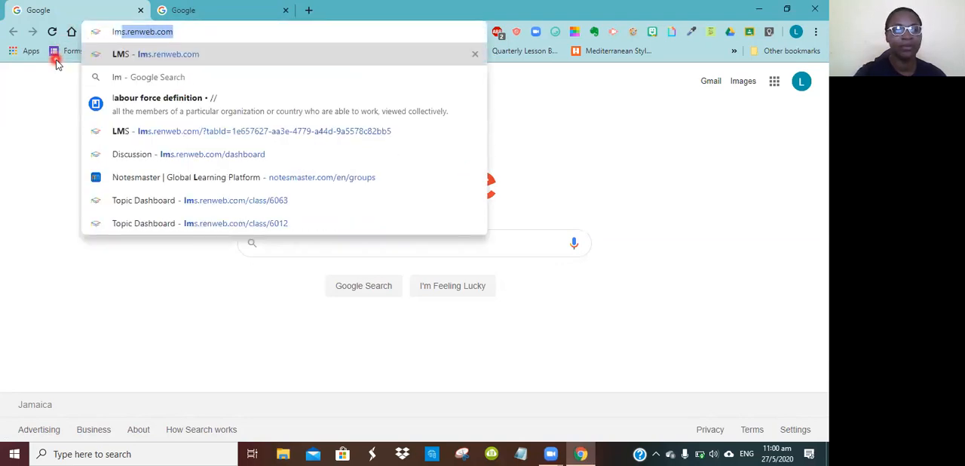
- Load the FACTS login page and point out district code CM-JAM and the Username field
key("Enter")
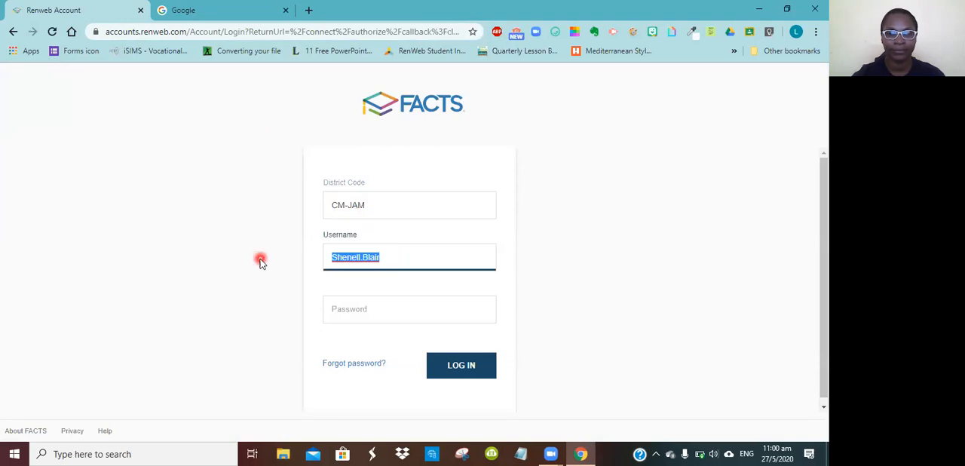
mouse_move(257, 268)
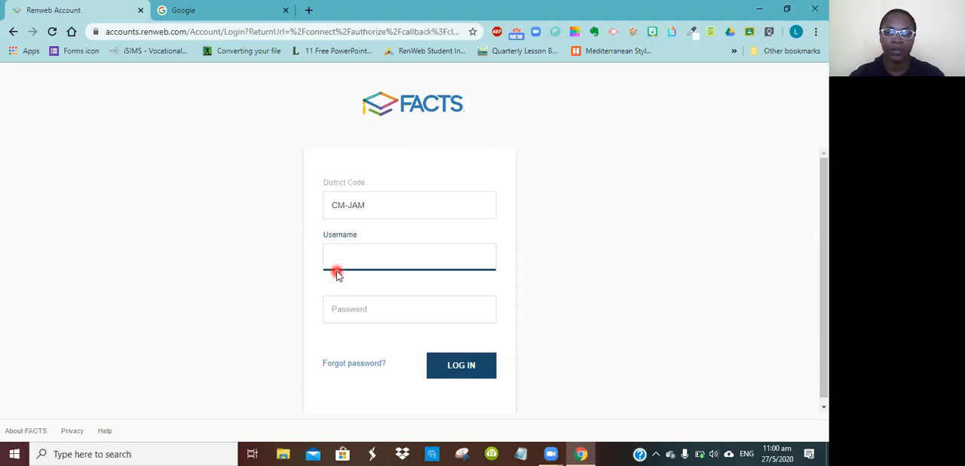
left_click(410, 257)
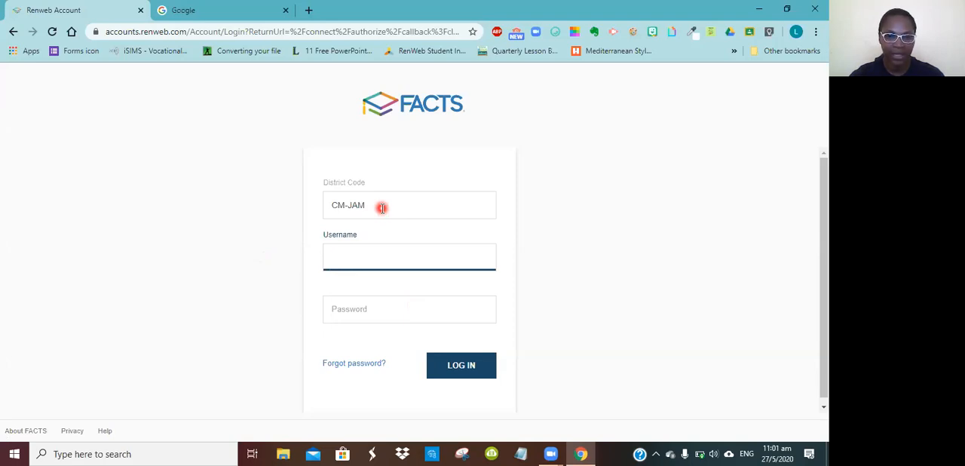
mouse_move(336, 205)
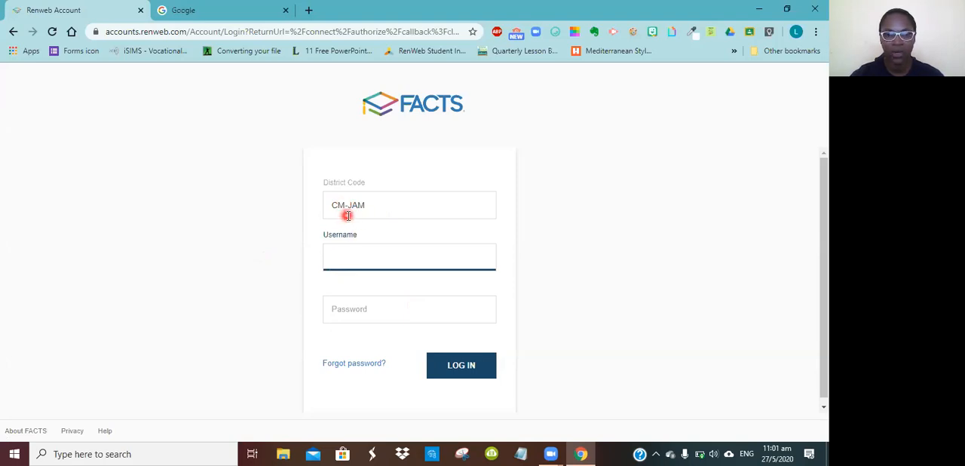
left_click(409, 257)
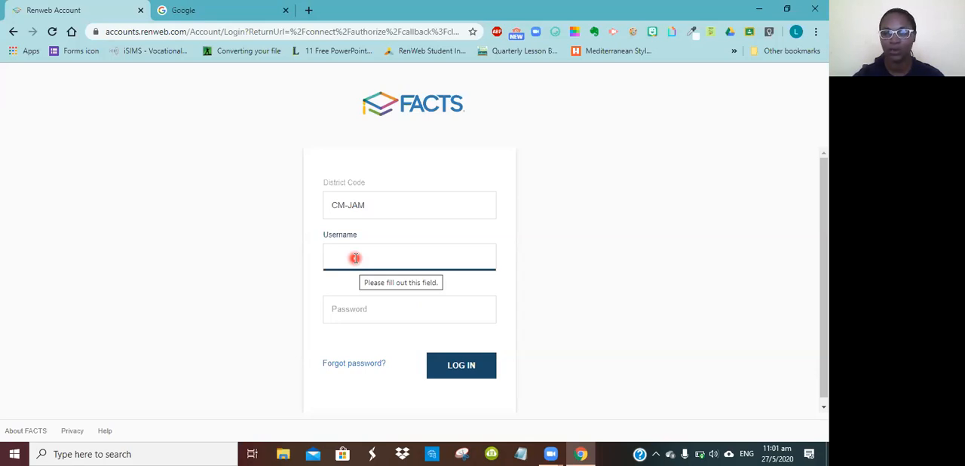
left_click(410, 257)
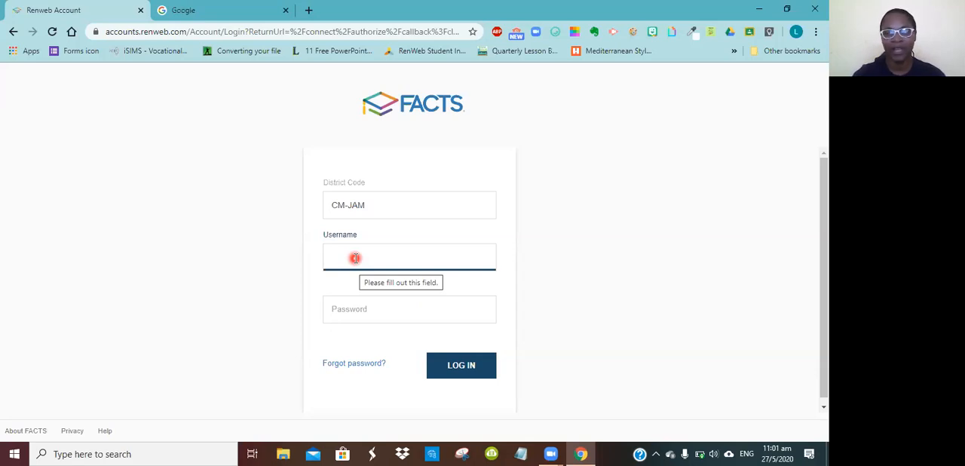
left_click(410, 257)
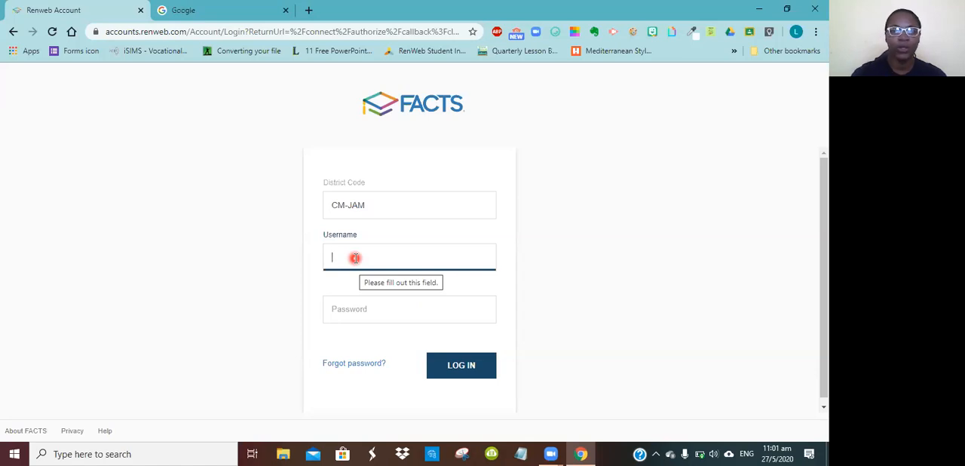
left_click(386, 312)
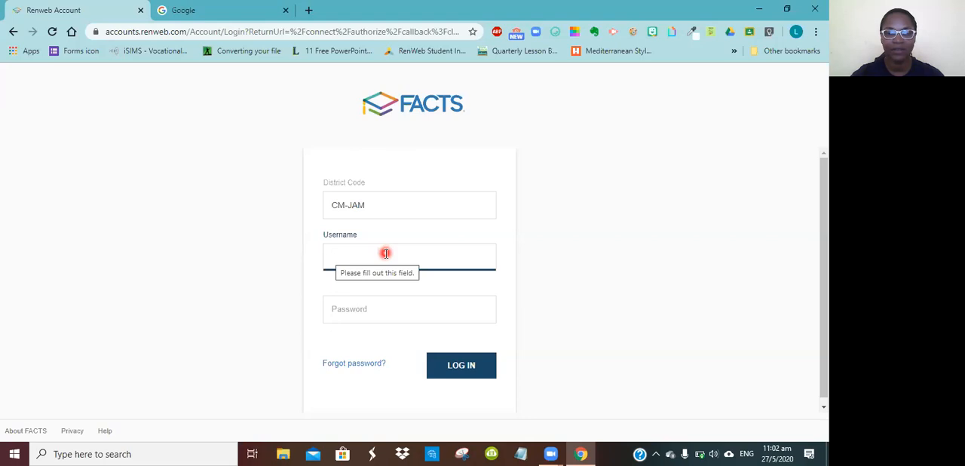
left_click(409, 257)
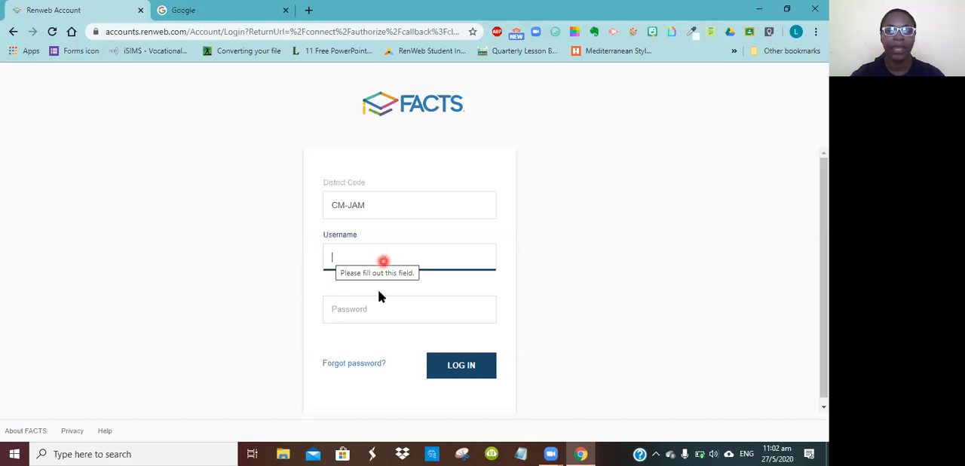
left_click(410, 309)
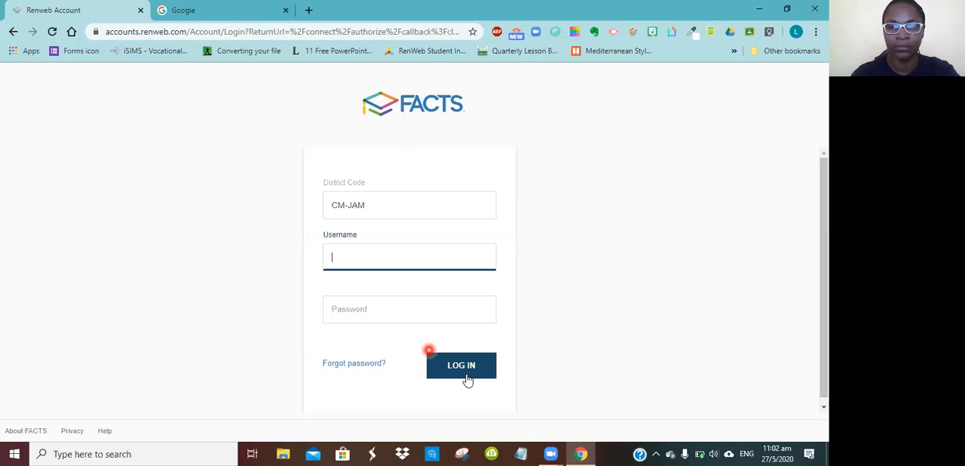
- Log in and scroll through the Grade 9 class cards on the LMS Dashboard
left_click(461, 365)
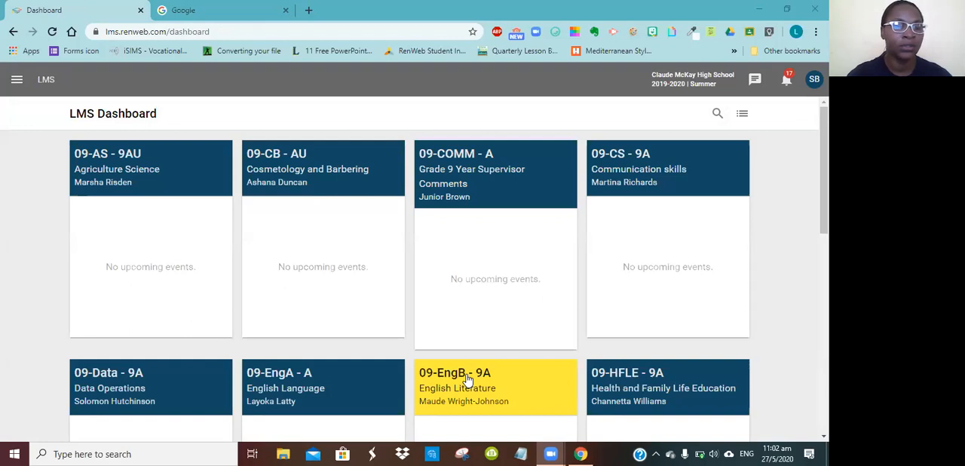
mouse_move(137, 198)
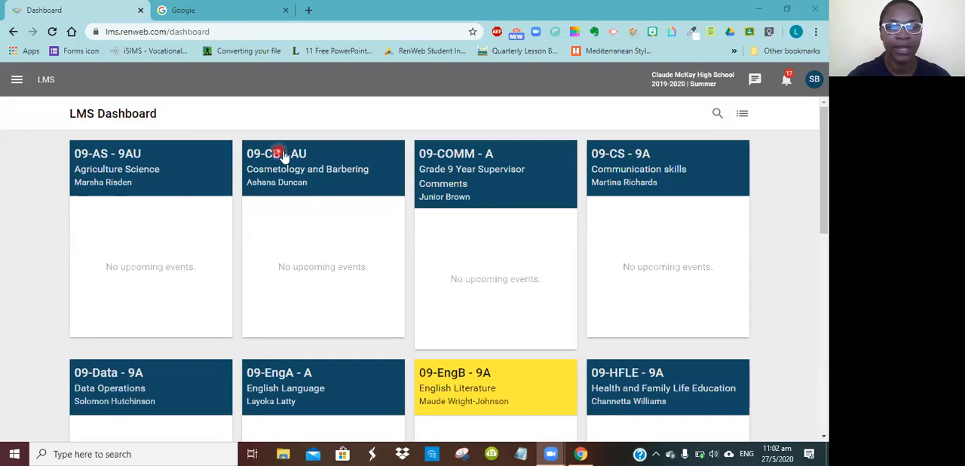
mouse_move(487, 190)
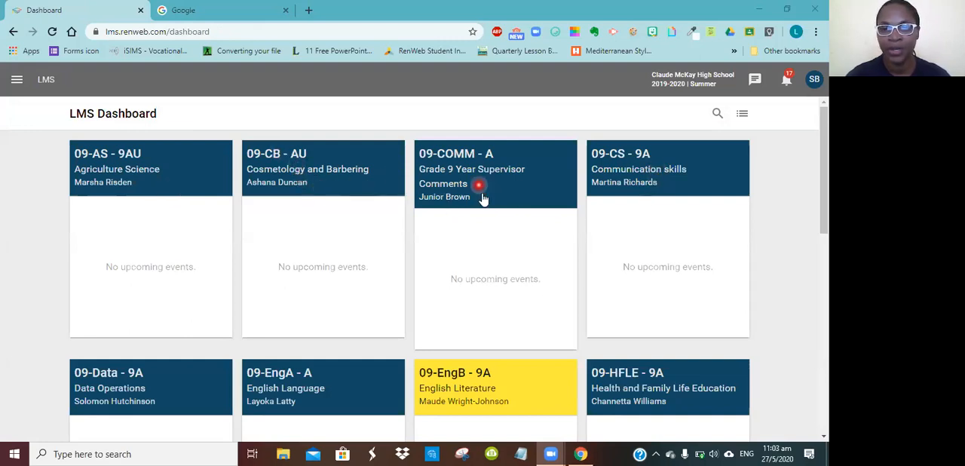
mouse_move(486, 178)
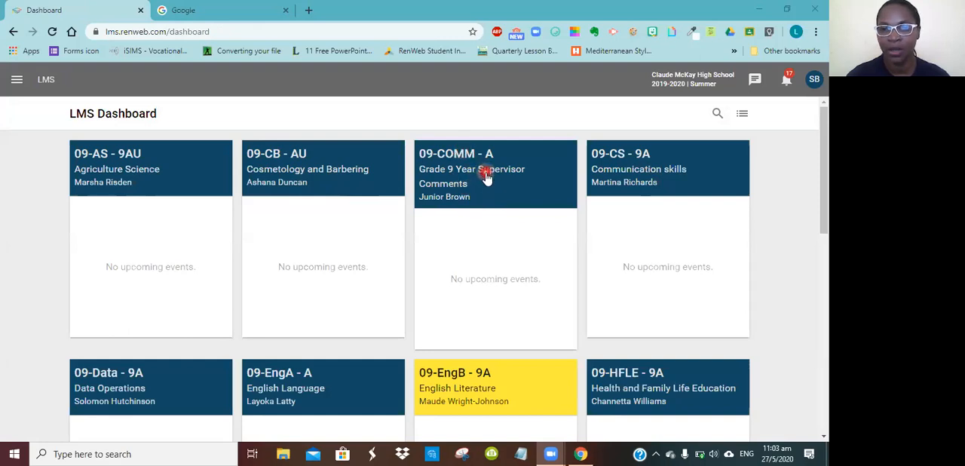
scroll("down", 3)
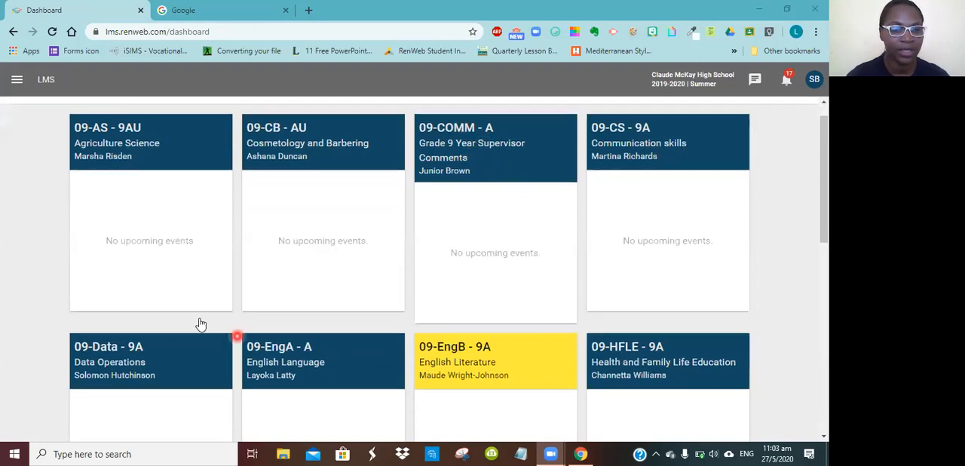
scroll("down", 3)
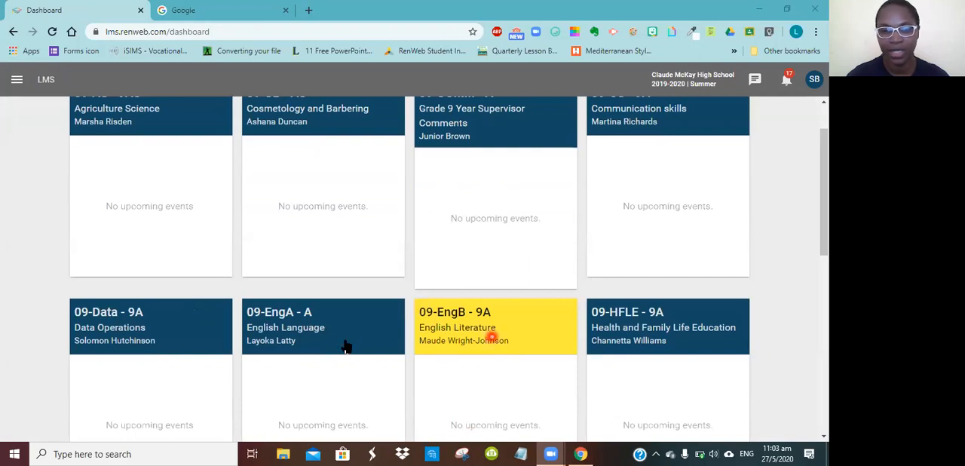
scroll("down", 3)
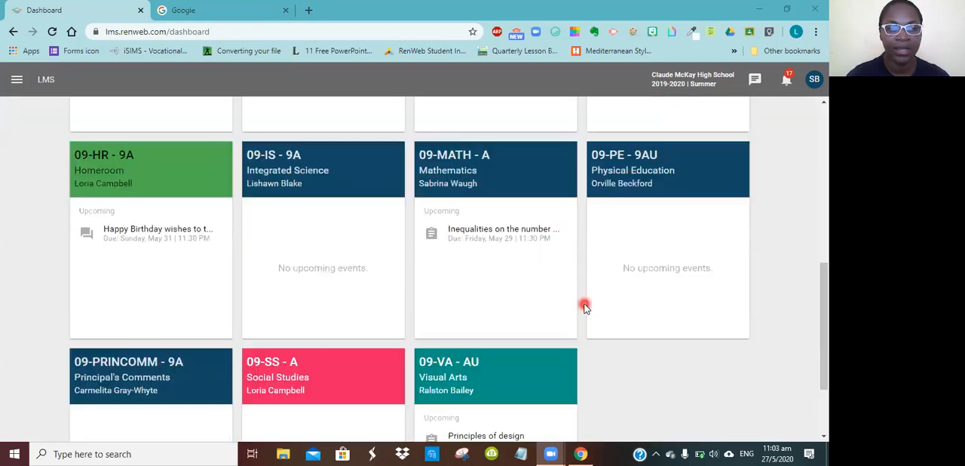
scroll("down", 3)
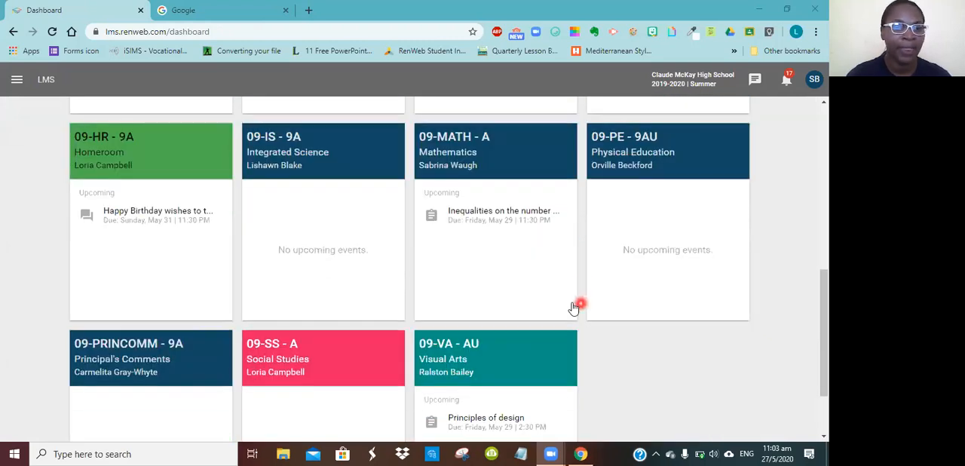
scroll("down", 3)
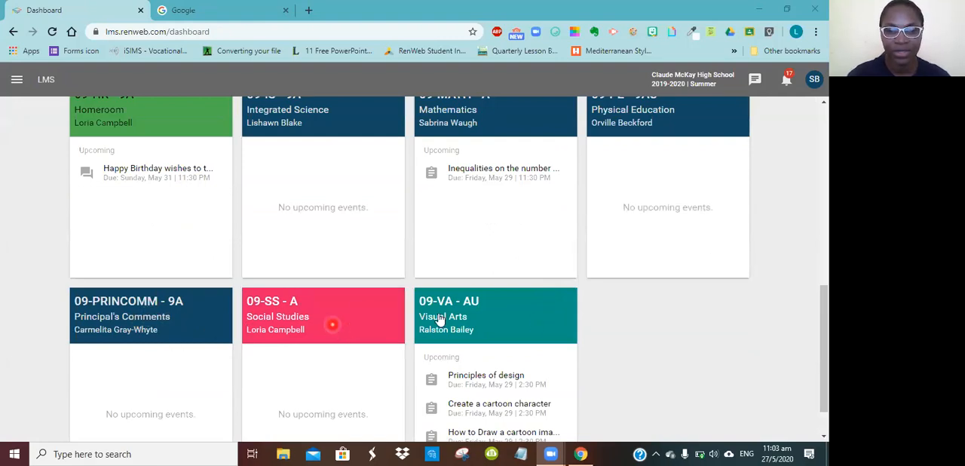
scroll("down", 3)
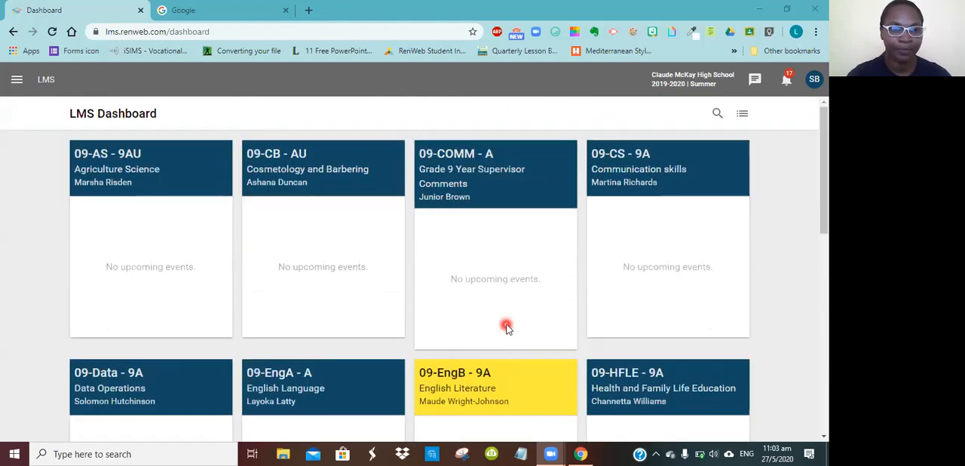
mouse_move(490, 332)
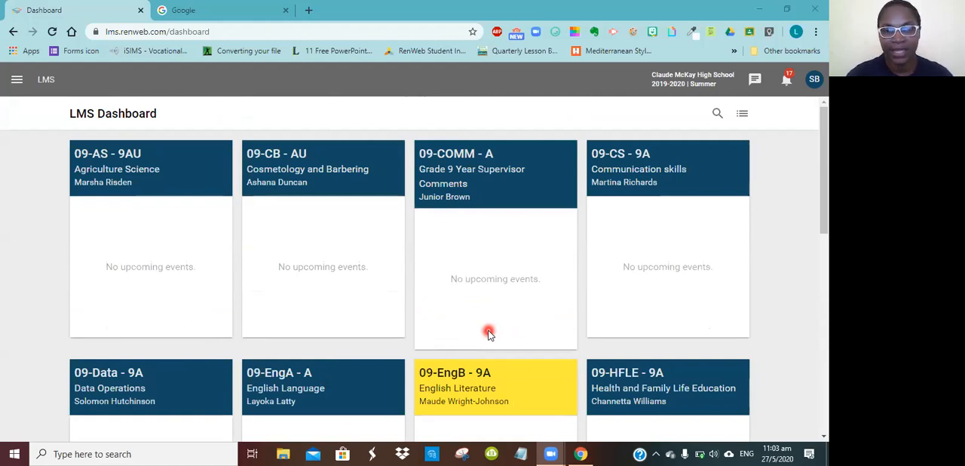
mouse_move(305, 175)
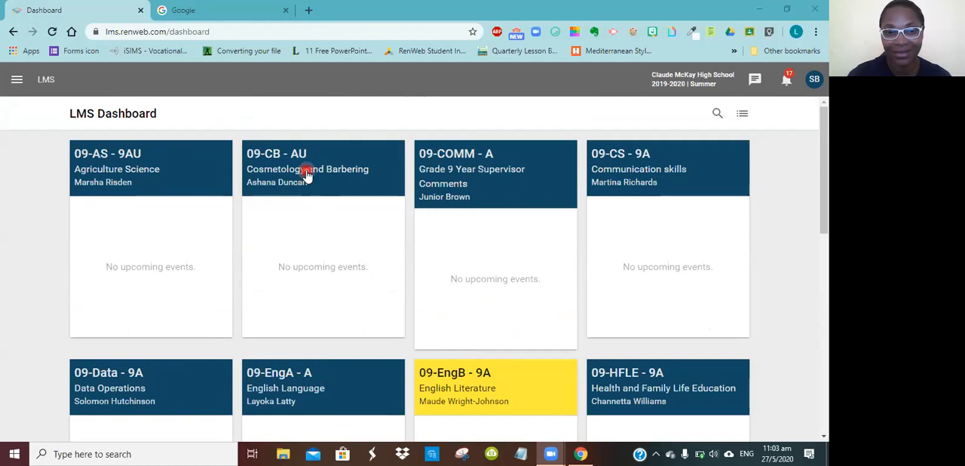
- Open Cosmetology and Barbering, view the May 17–23 calendar week, then return to this week
left_click(322, 168)
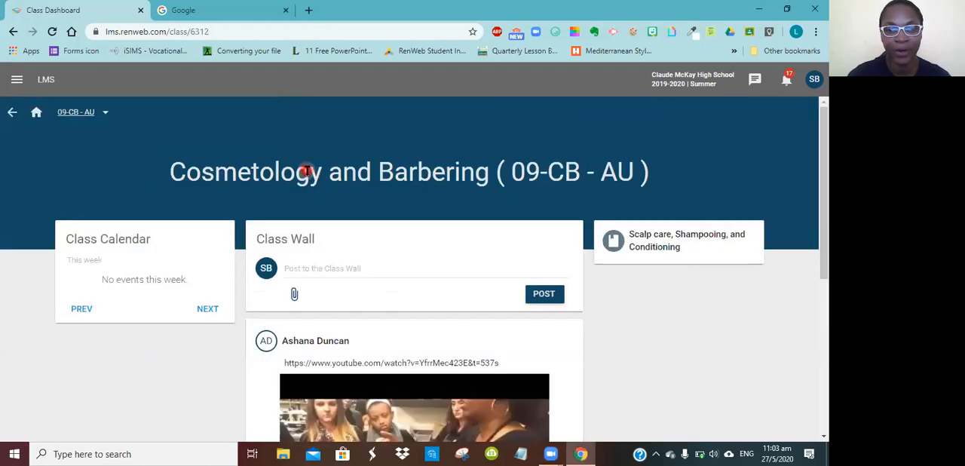
scroll("down", 3)
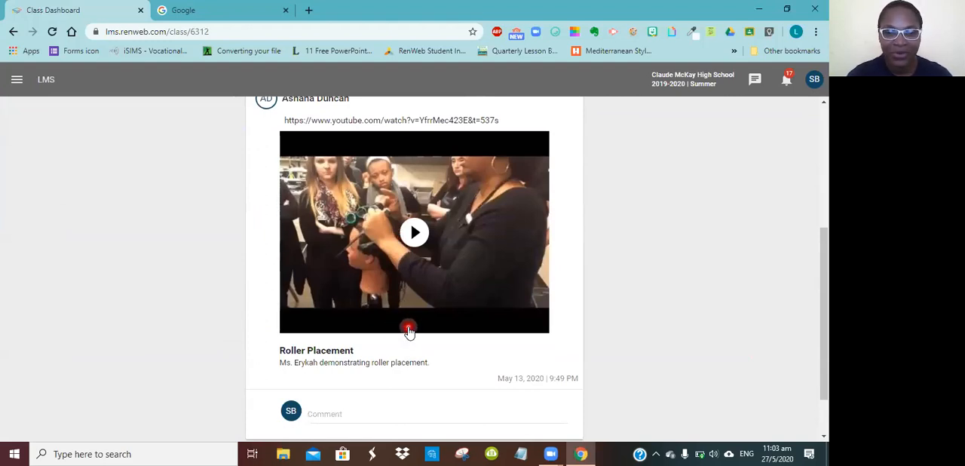
scroll("up", 3)
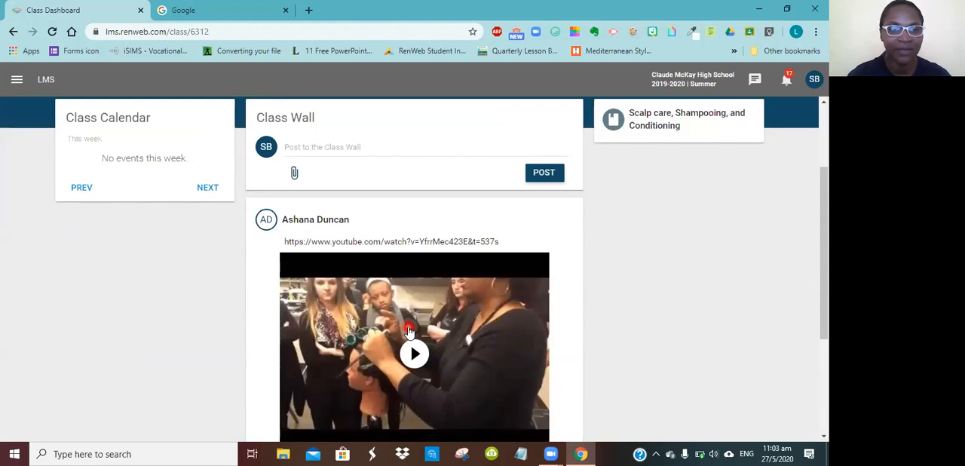
mouse_move(156, 298)
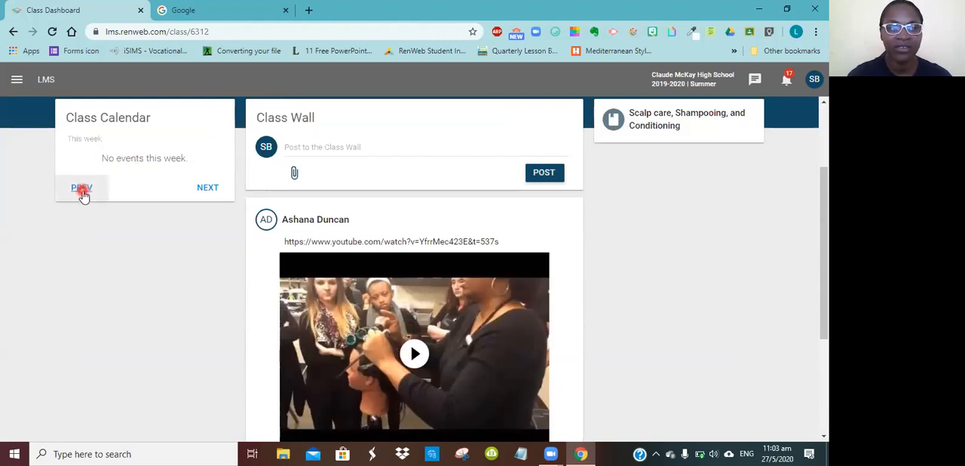
left_click(81, 188)
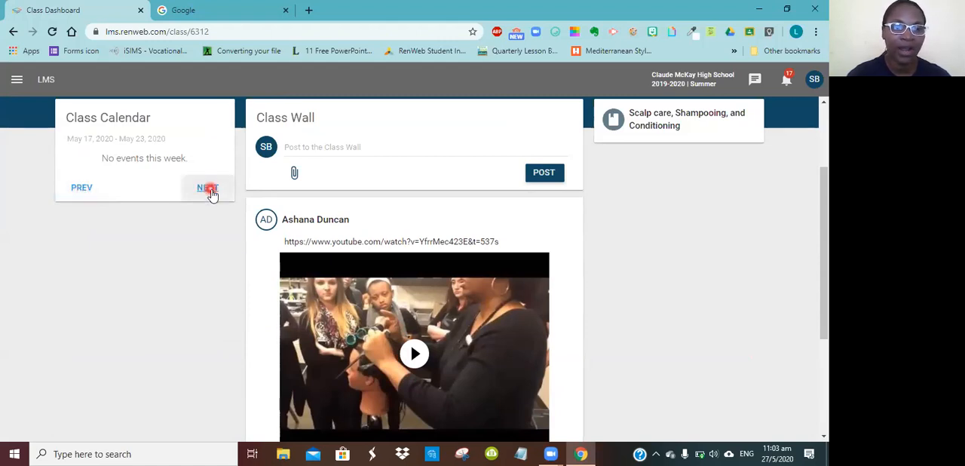
left_click(207, 187)
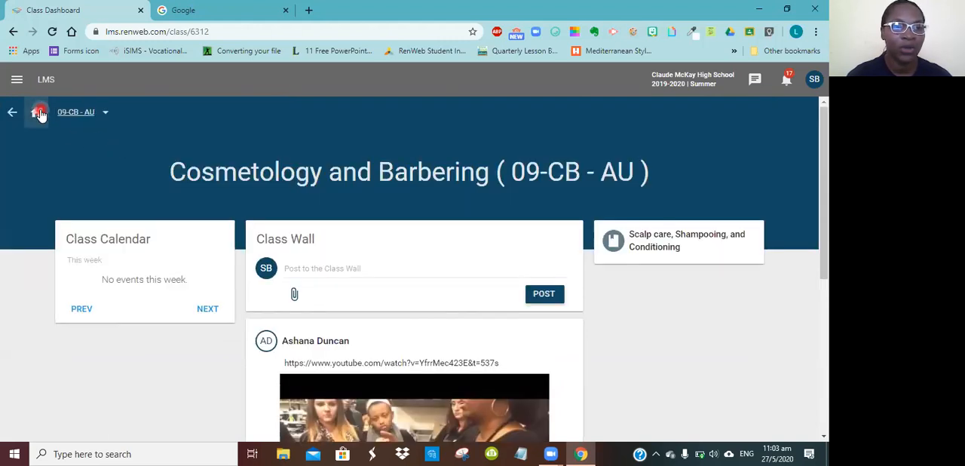
- Return to the LMS Dashboard and scroll through the cards from Agriculture Science to Visual Arts
left_click(40, 112)
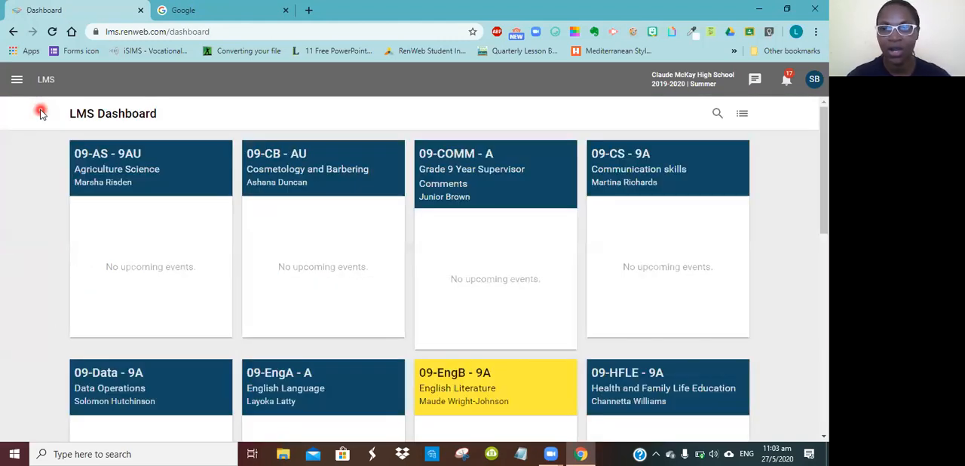
scroll("down", 3)
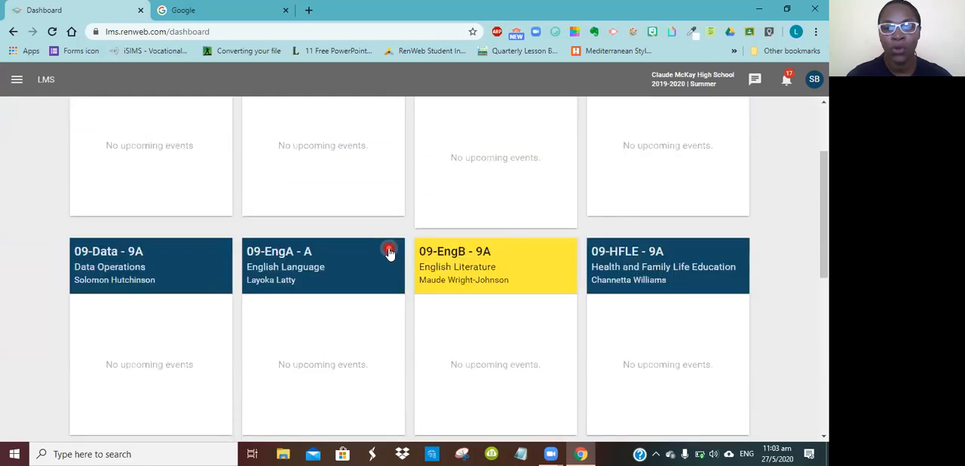
scroll("down", 3)
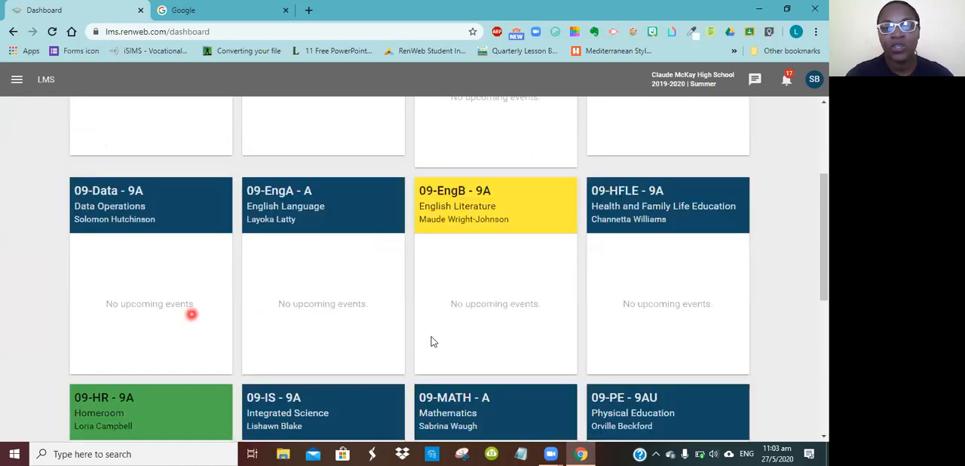
mouse_move(640, 336)
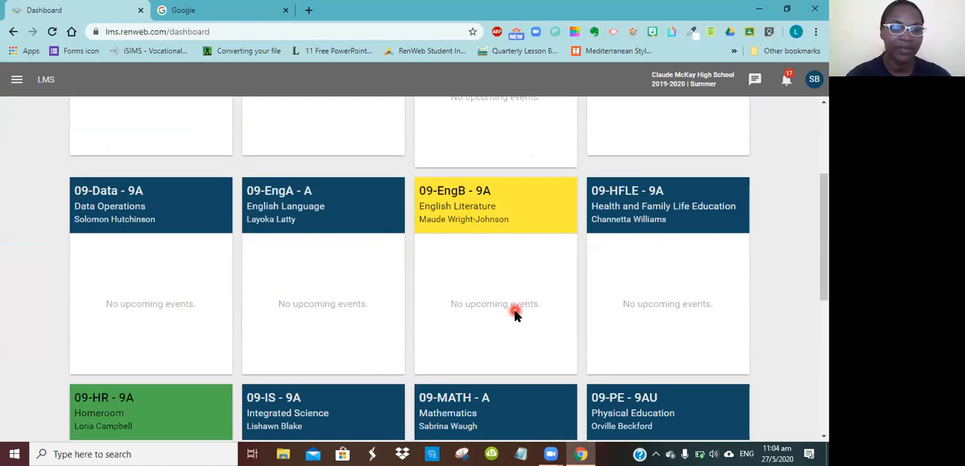
scroll("down", 3)
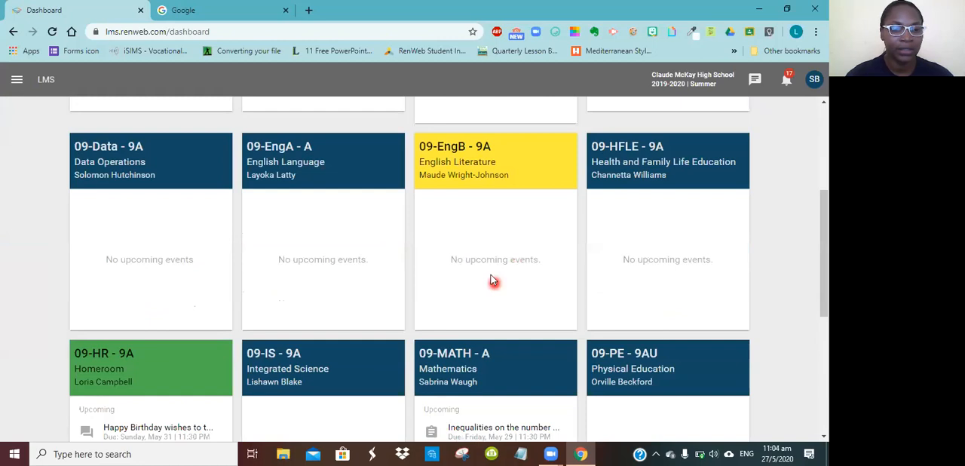
scroll("down", 3)
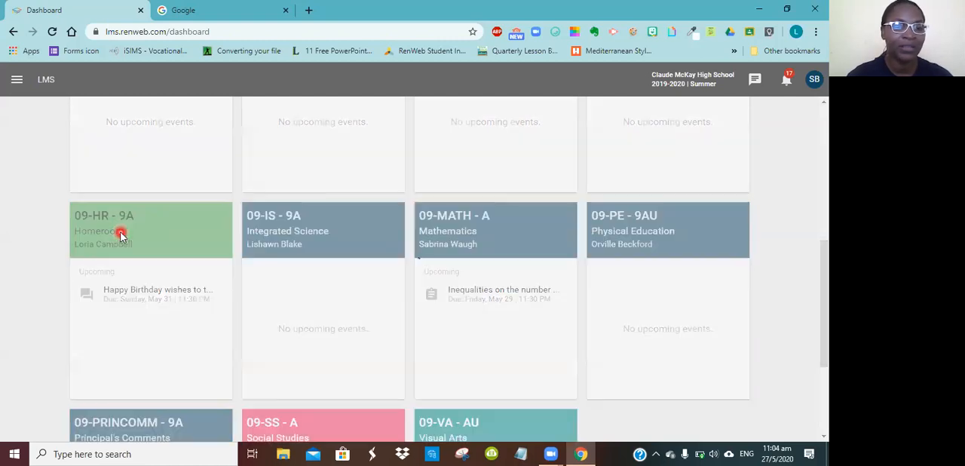
- Download the Coronavirus explanation PDF from Homeroom's Child friendly explanation of Covid-19 topic
left_click(121, 231)
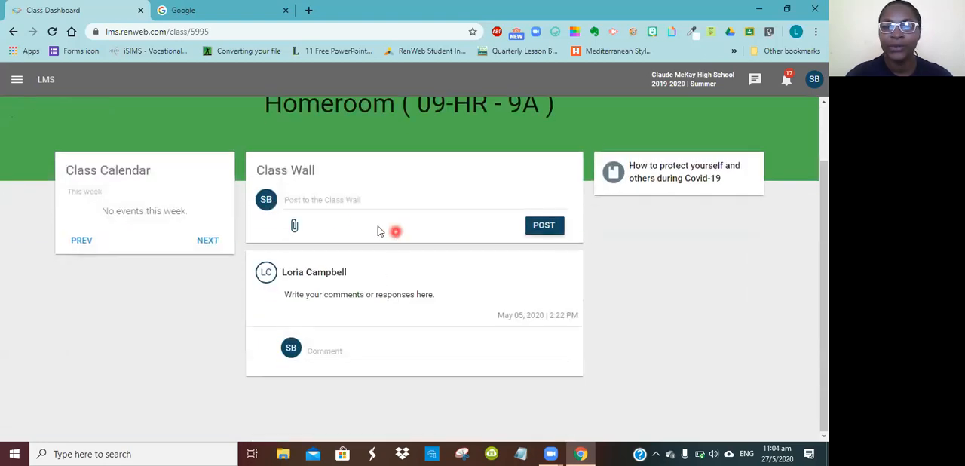
mouse_move(645, 181)
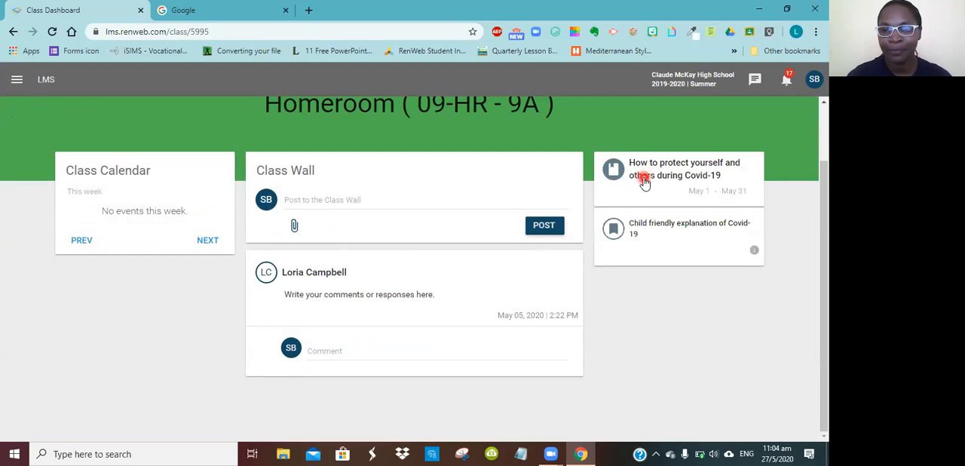
left_click(683, 169)
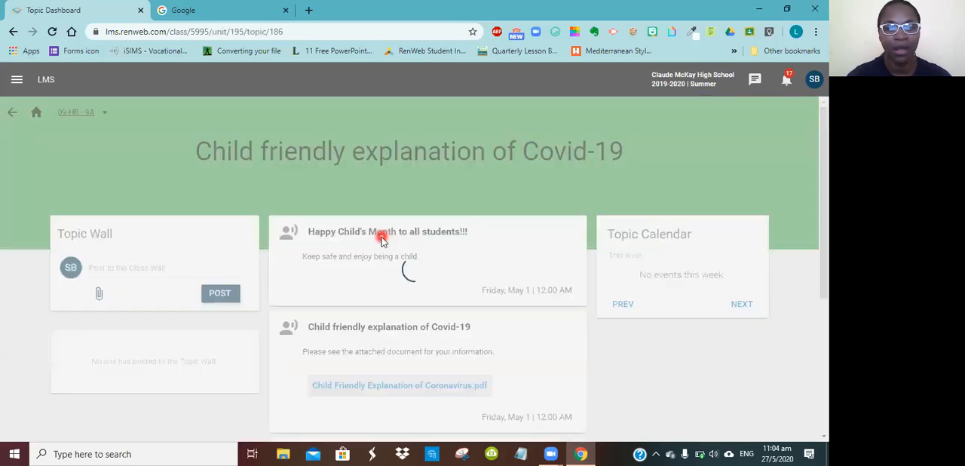
scroll("down", 3)
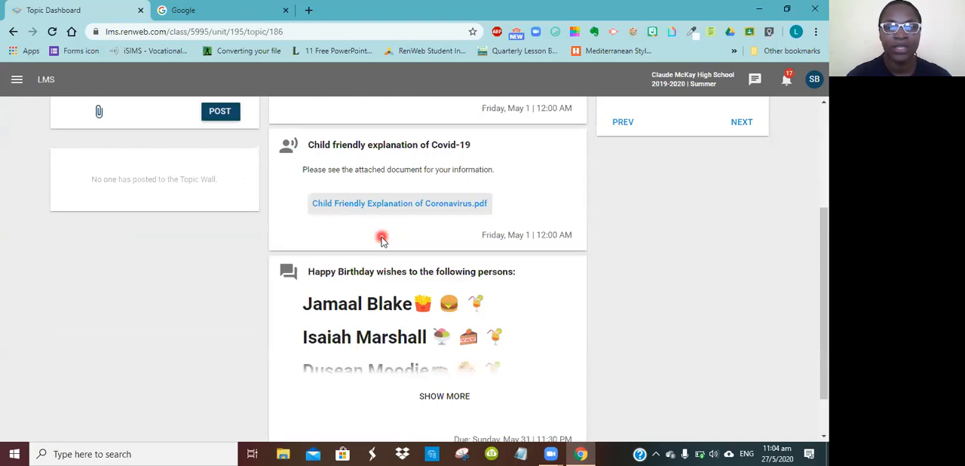
left_click(399, 203)
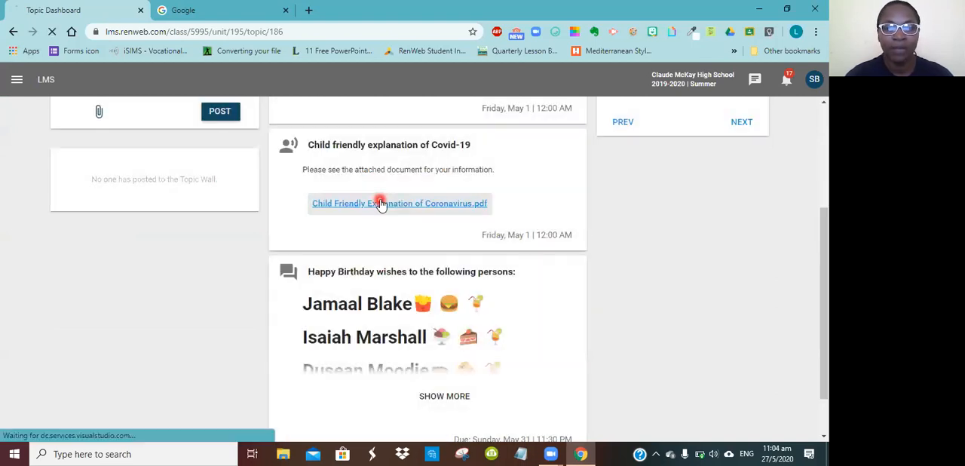
left_click(399, 203)
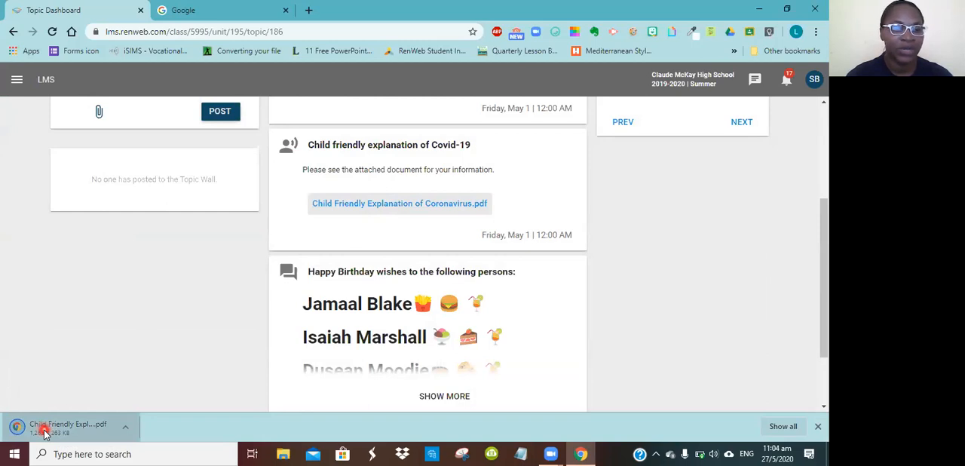
- Open the downloaded Coronavirus PDF and scroll through to its drawing activity page
left_click(68, 423)
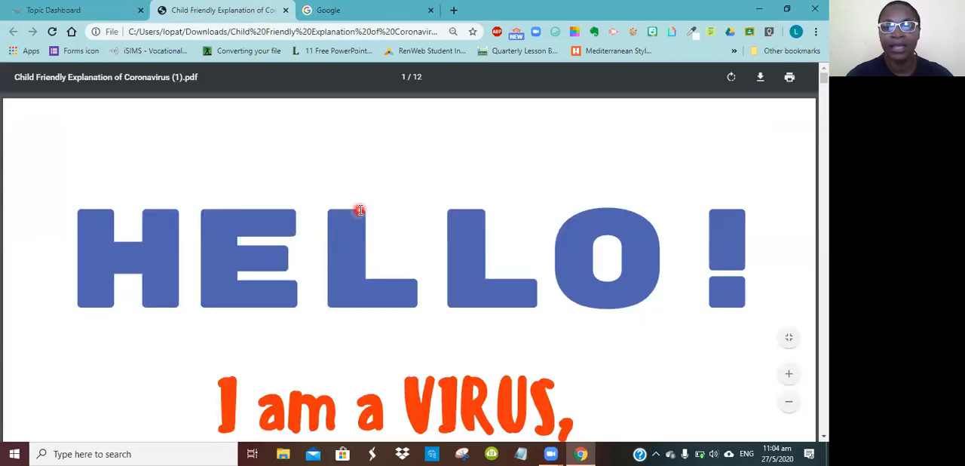
scroll("down", 3)
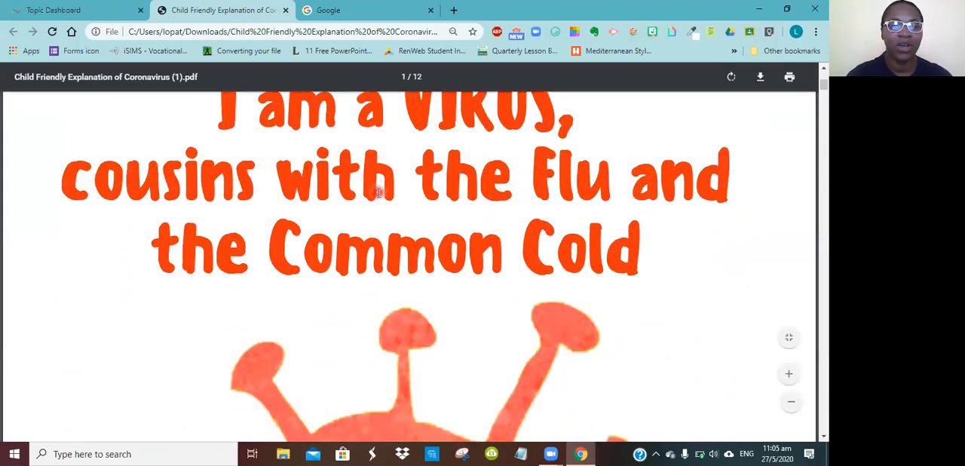
scroll("down", 3)
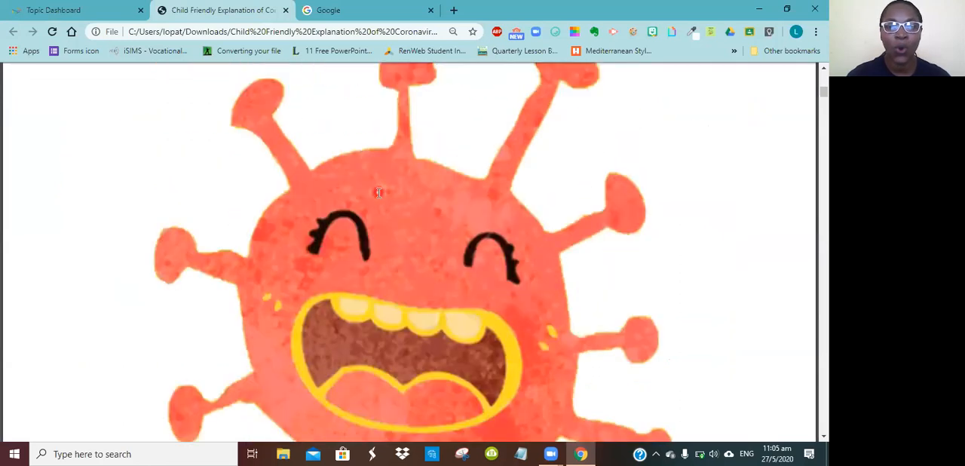
scroll("down", 3)
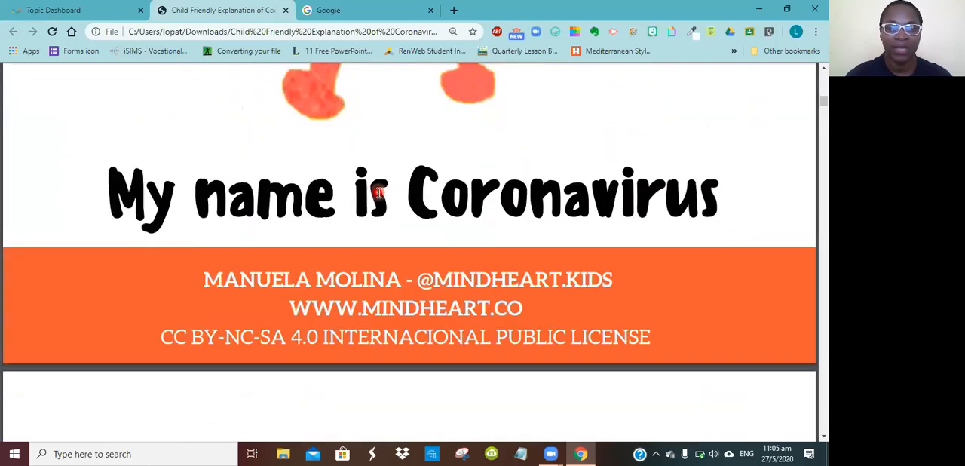
scroll("down", 3)
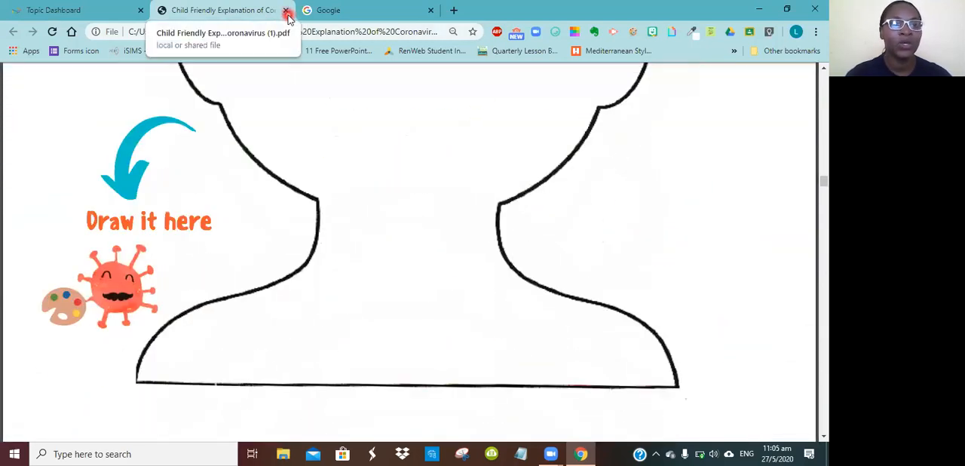
- Close the PDF tab, then expand and collapse the birthday wishes post
left_click(286, 10)
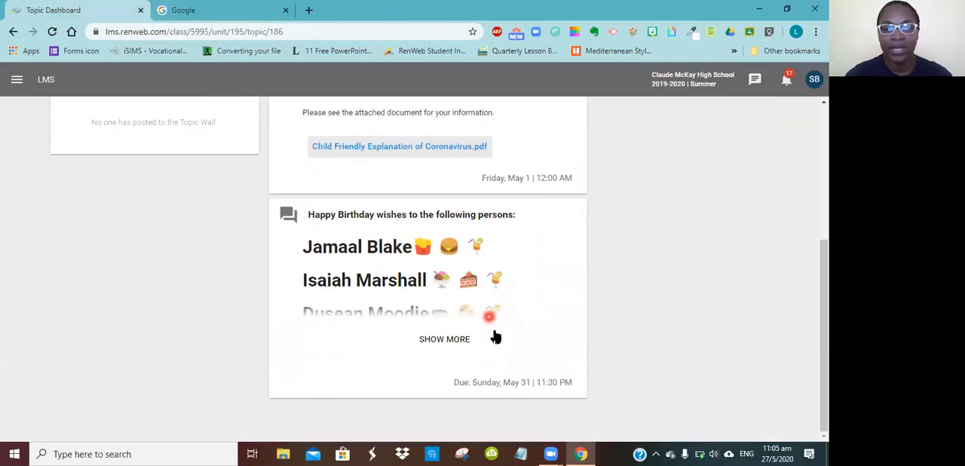
left_click(444, 339)
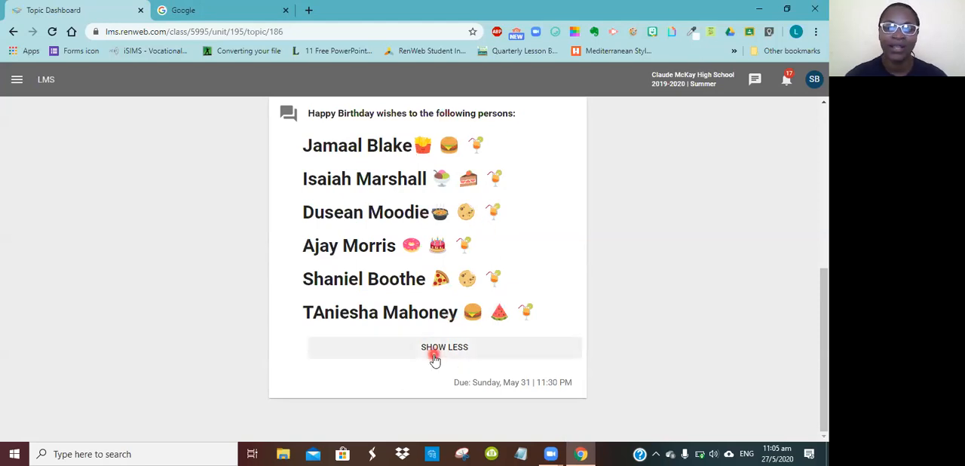
left_click(444, 347)
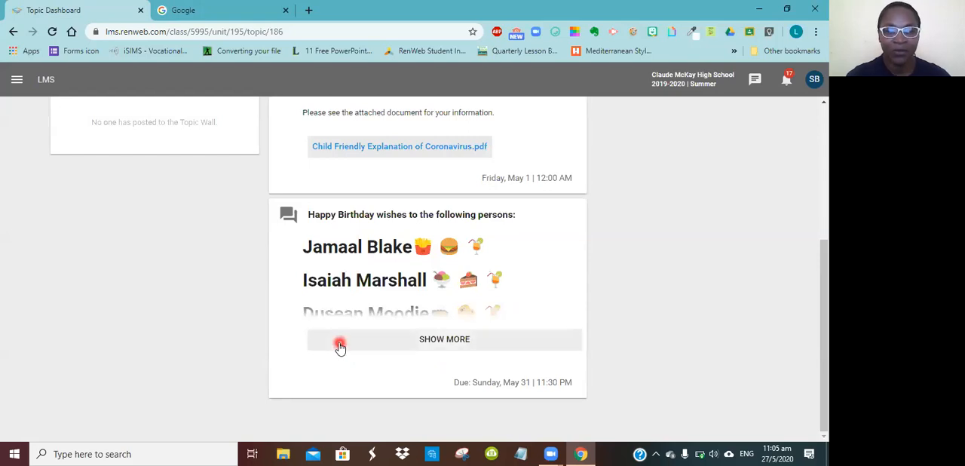
scroll("up", 3)
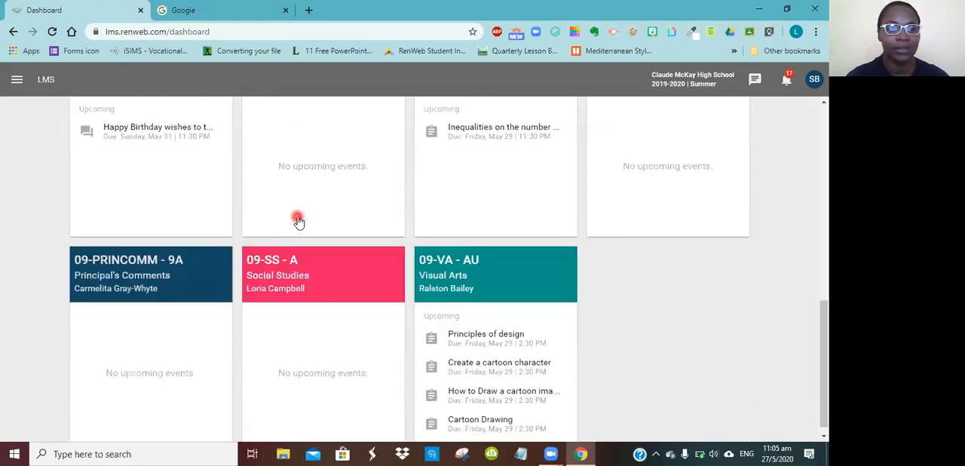
- Scroll down the dashboard to the Visual Arts upcoming assignments, starting with Principles of design
scroll("down", 3)
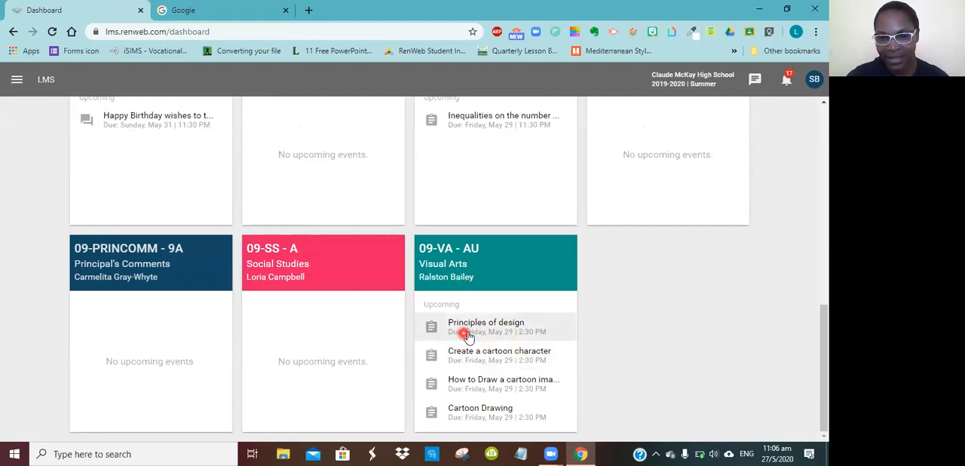
mouse_move(501, 345)
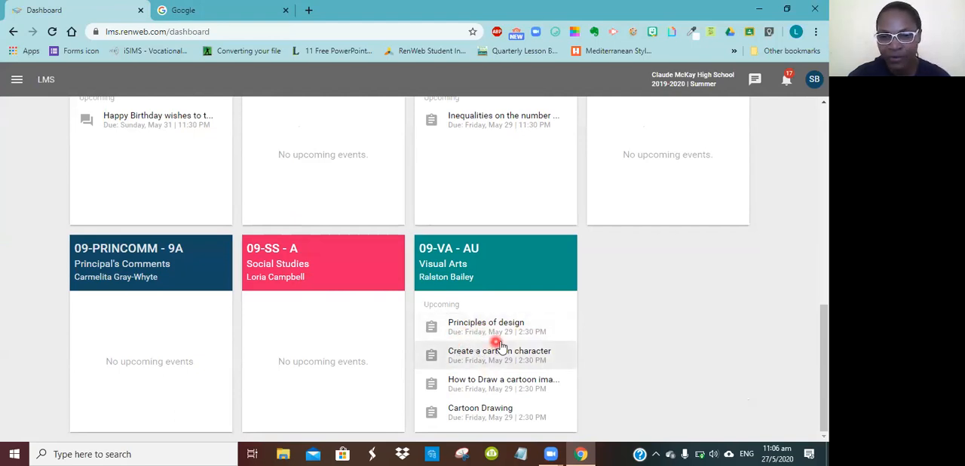
mouse_move(539, 350)
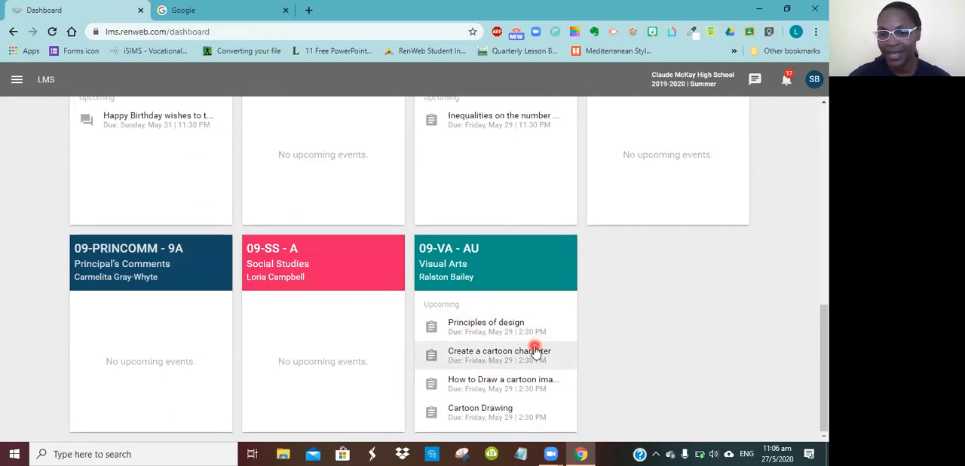
mouse_move(527, 328)
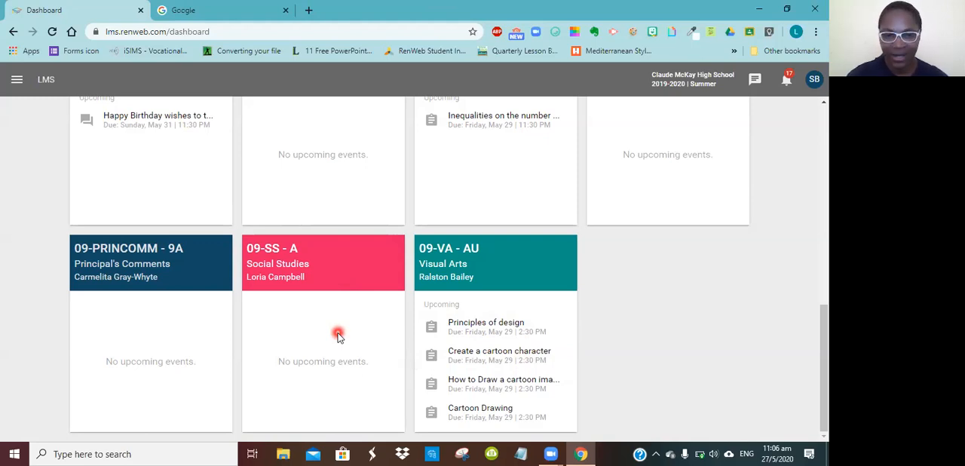
mouse_move(328, 272)
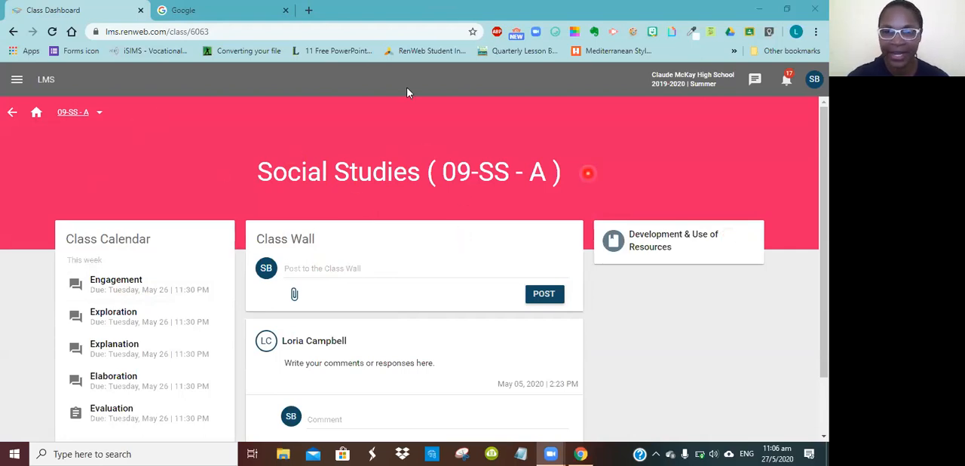
mouse_move(96, 244)
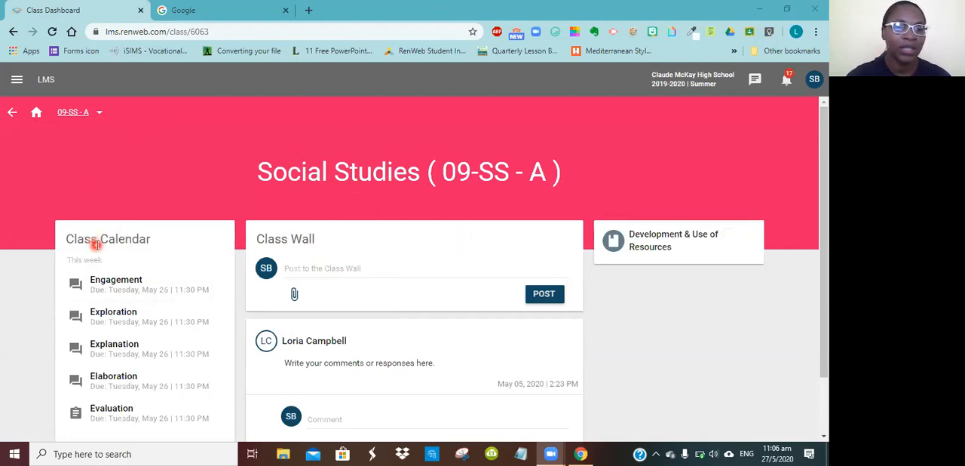
mouse_move(150, 274)
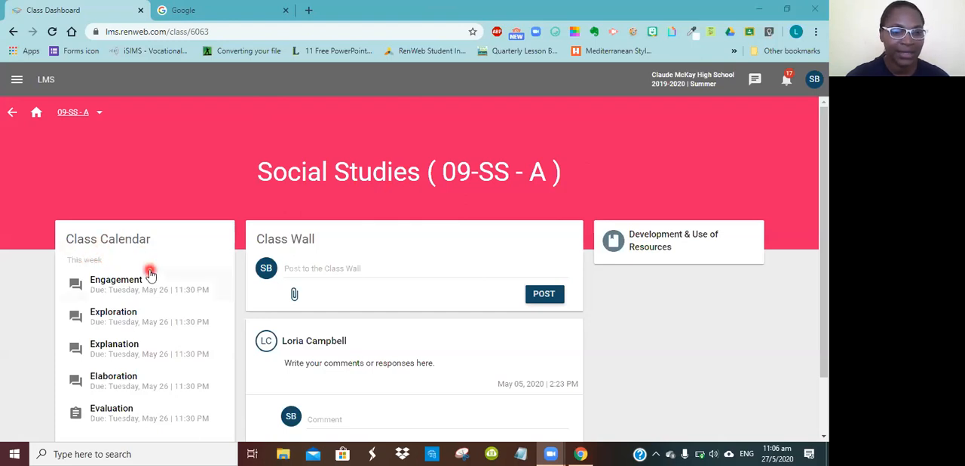
- Open this week's Engagement activity and its Kingston, Jamaica video on YouTube
scroll("down", 3)
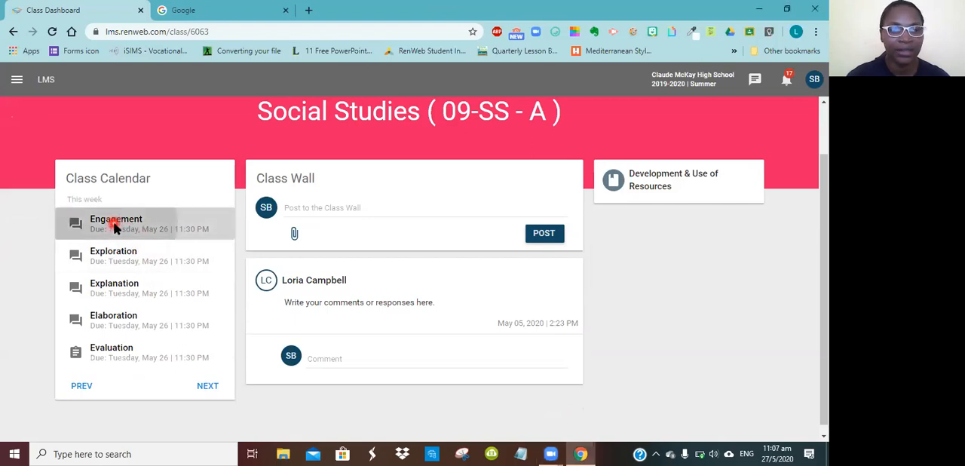
left_click(116, 223)
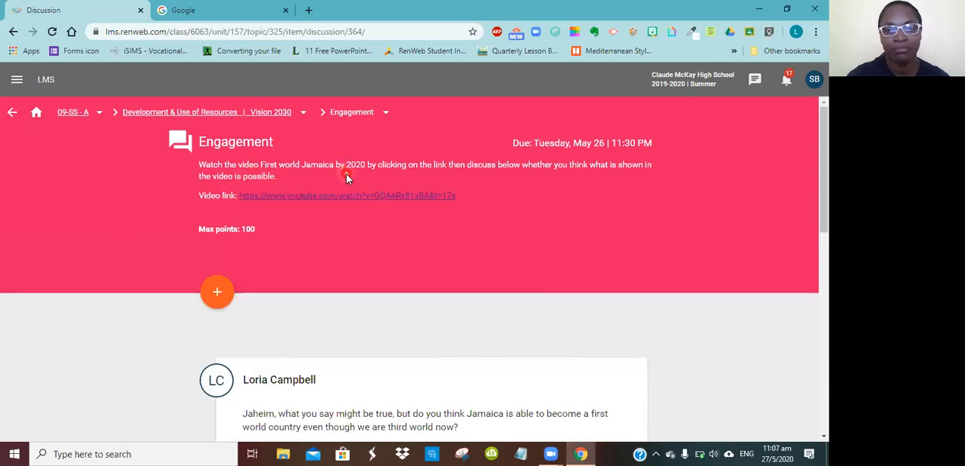
mouse_move(514, 178)
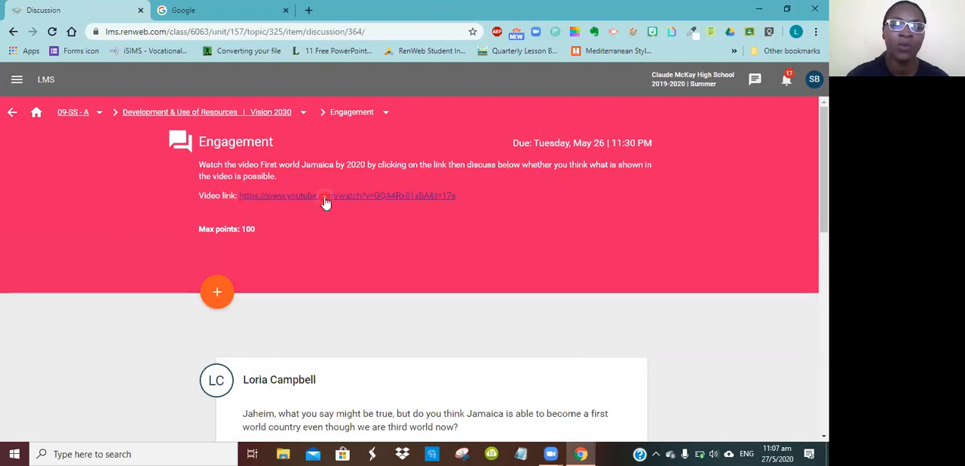
left_click(347, 195)
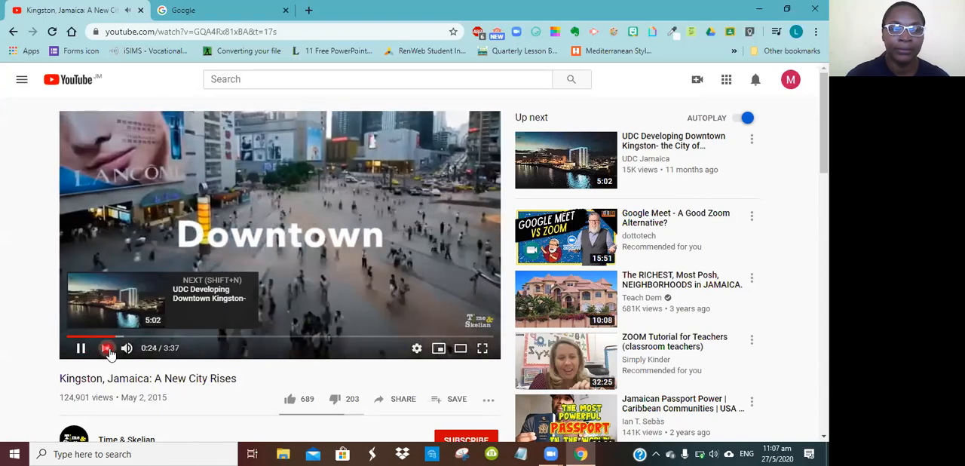
- Mute and pause the YouTube video, then return to the Engagement discussion
left_click(126, 348)
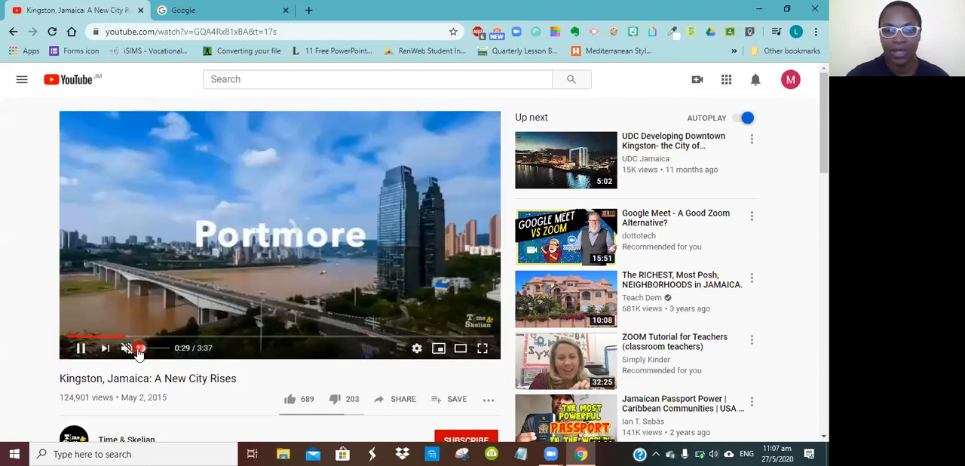
left_click(126, 347)
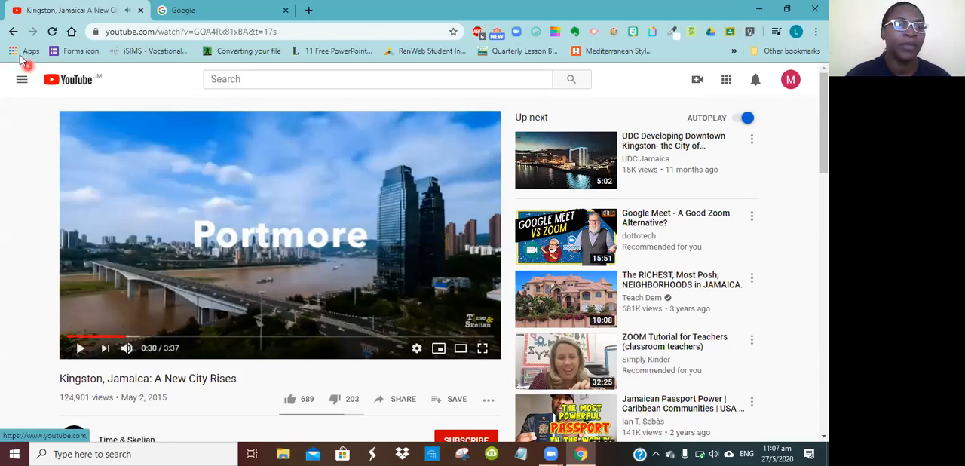
left_click(13, 31)
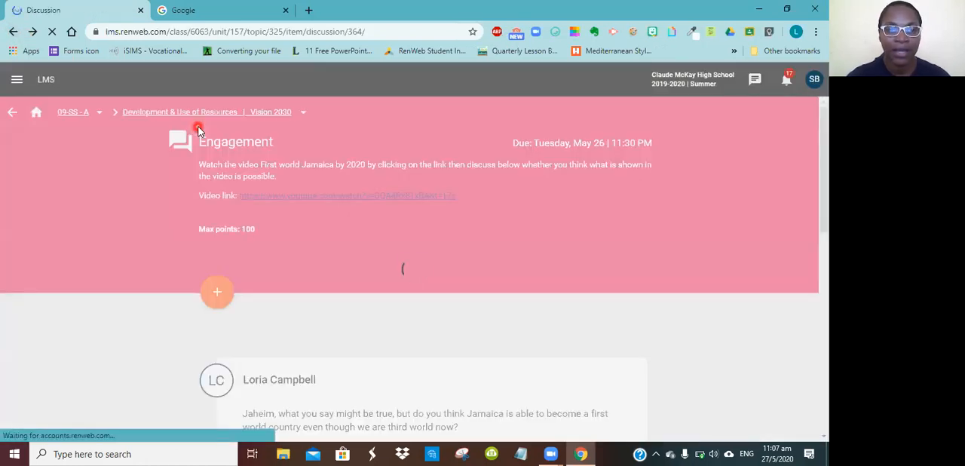
- Start a new reply on the Engagement discussion reading 'Yes I think it'
scroll("down", 3)
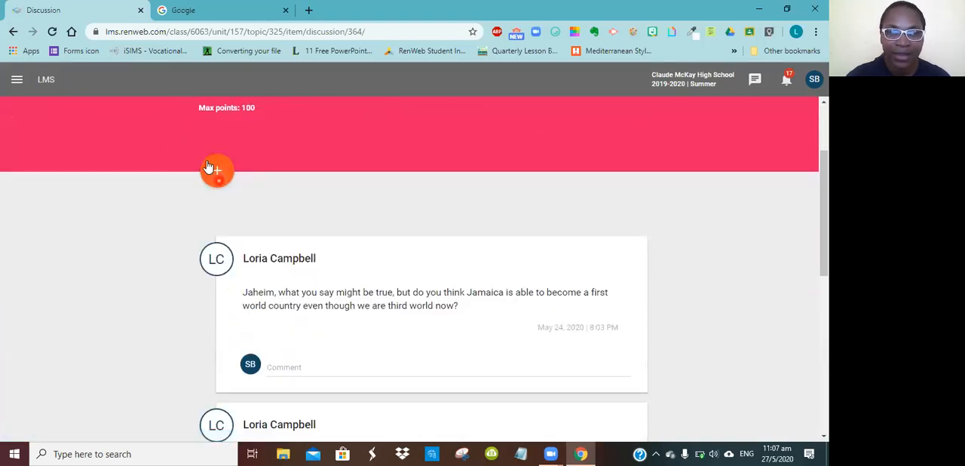
left_click(217, 170)
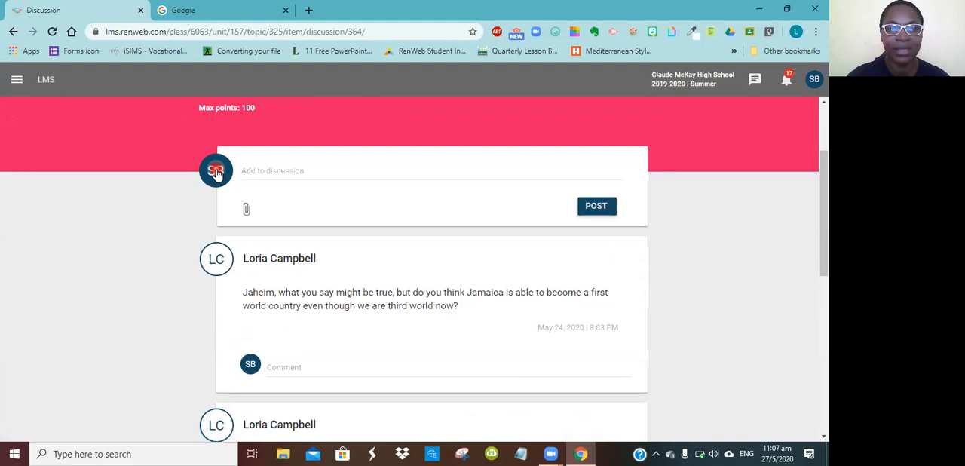
left_click(339, 170)
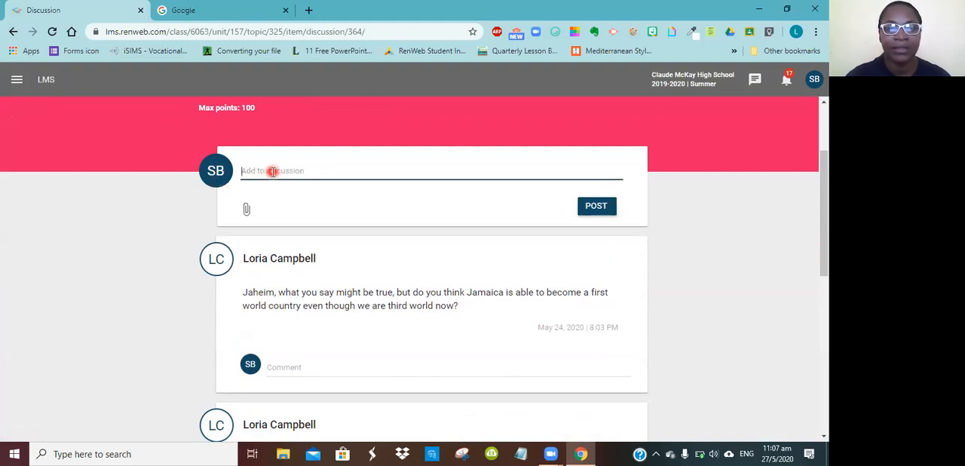
type("Yes")
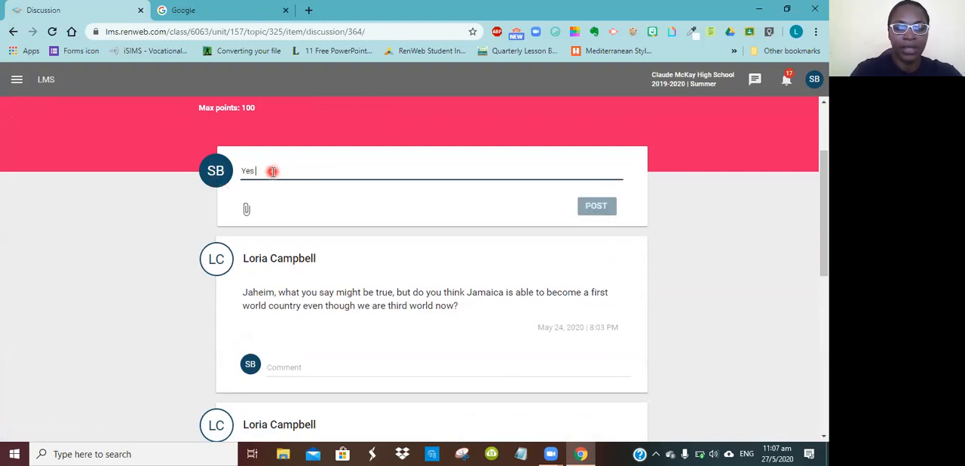
type("I t")
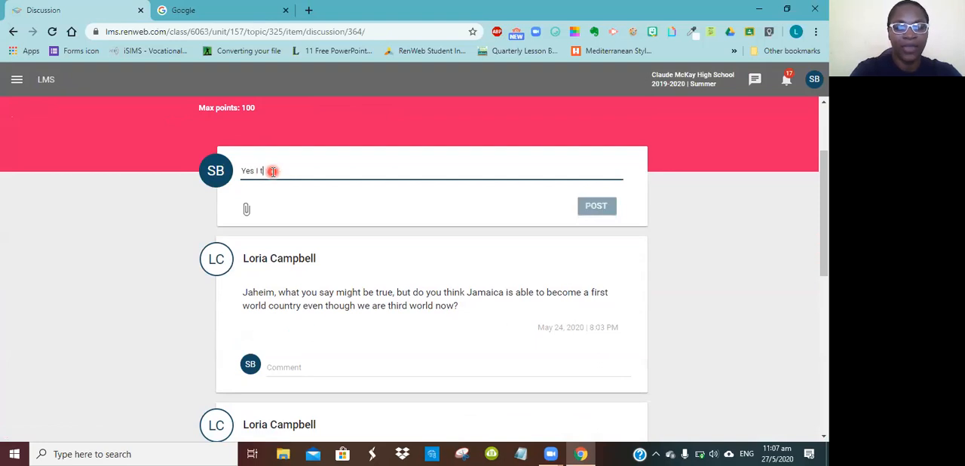
type("hink it")
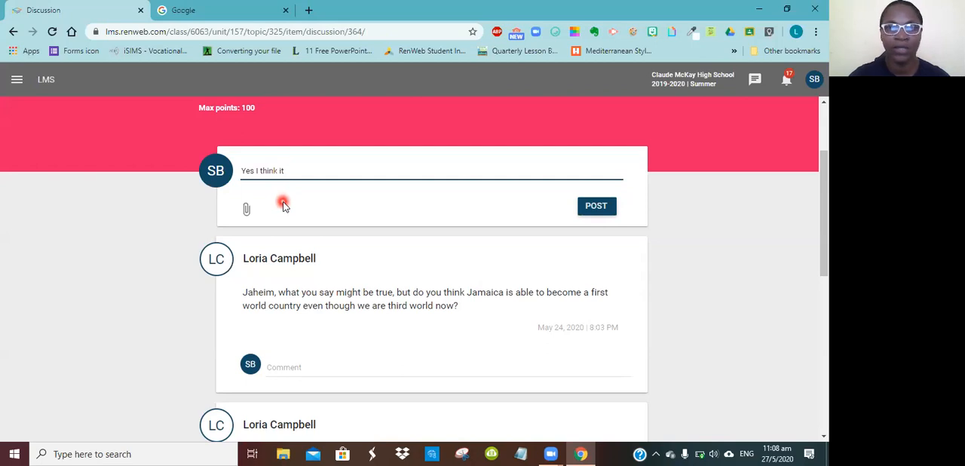
mouse_move(363, 196)
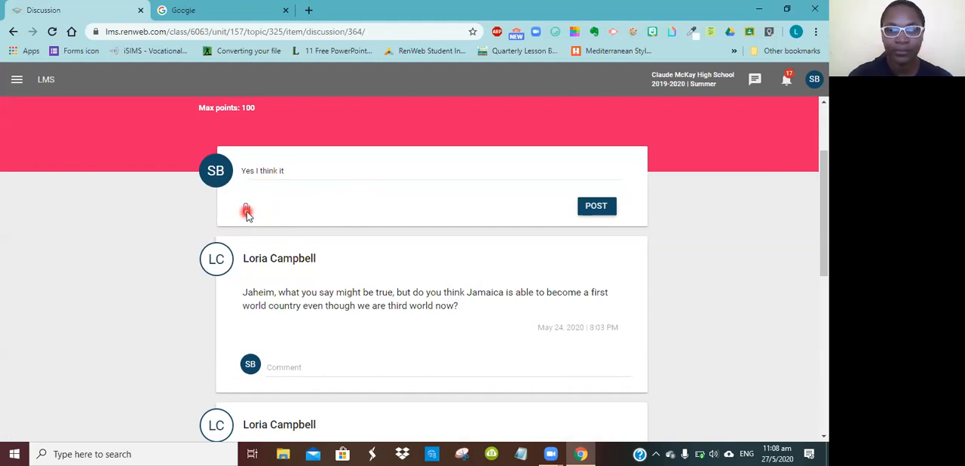
- Attach the Coronavirus PDF to the reply, then remove the attachment
left_click(246, 210)
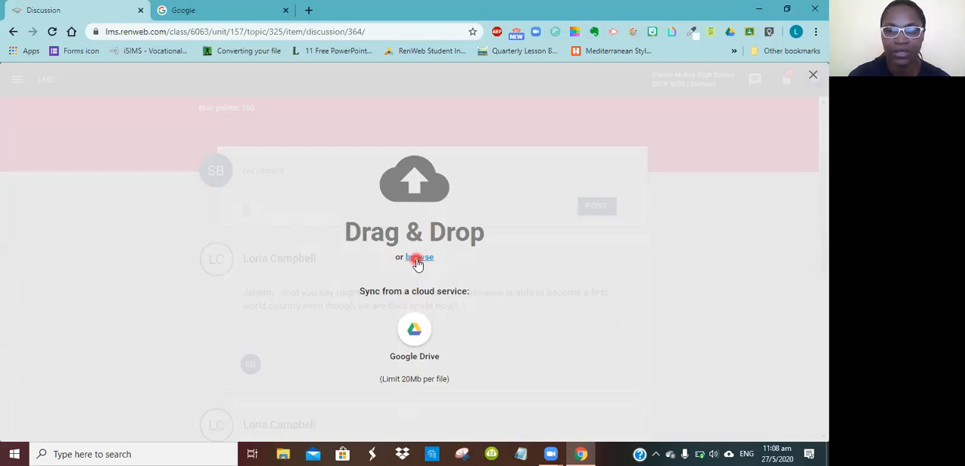
left_click(420, 257)
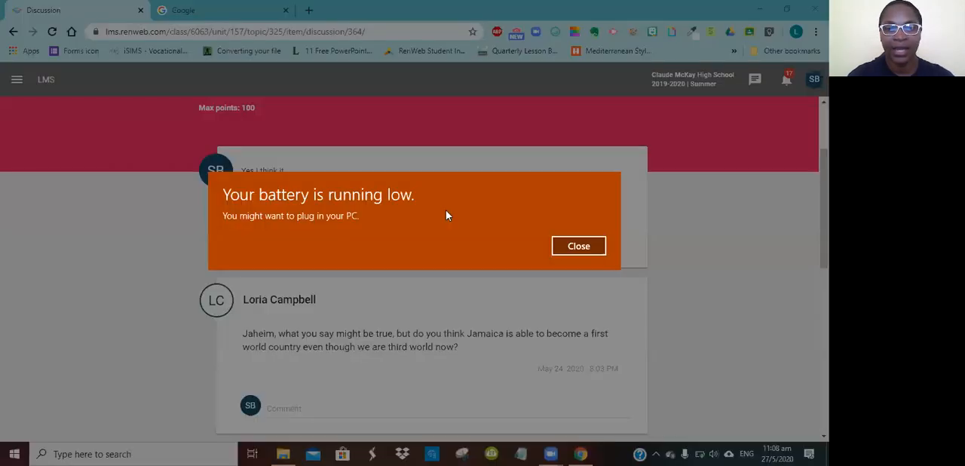
left_click(578, 246)
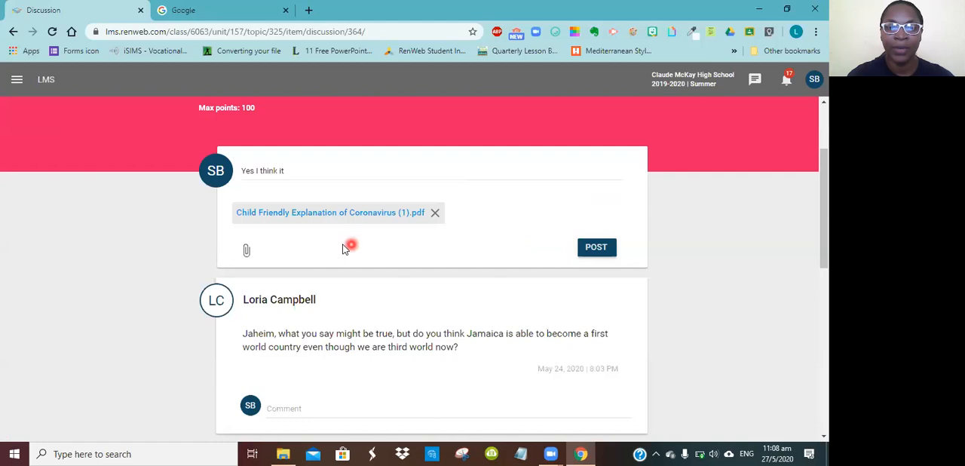
mouse_move(246, 250)
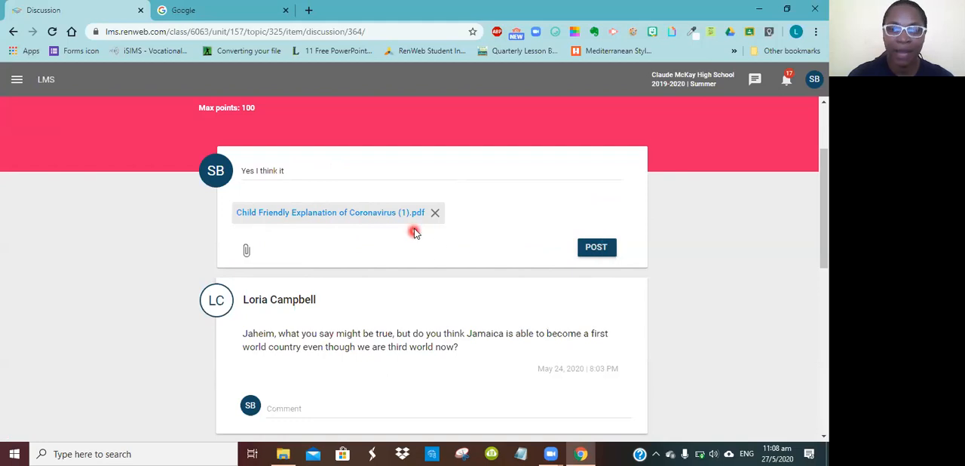
left_click(435, 212)
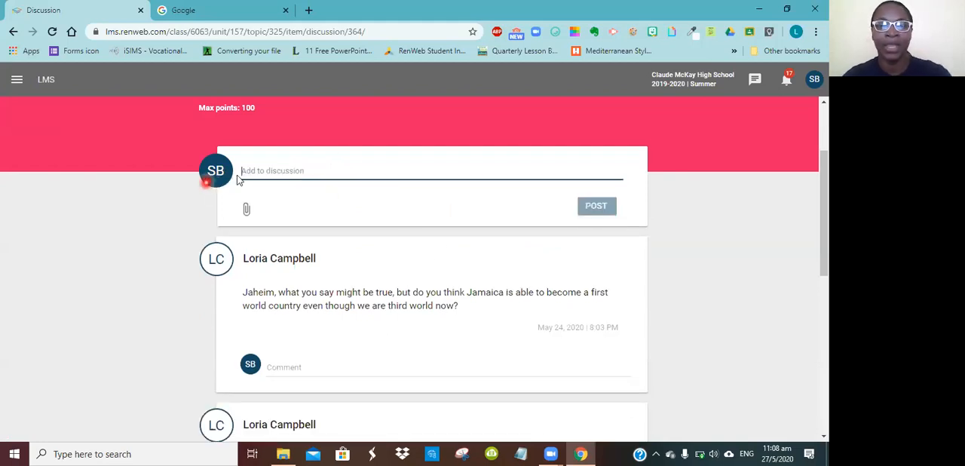
- Scroll through the student replies, then go back to the LMS Dashboard via Home
scroll("down", 3)
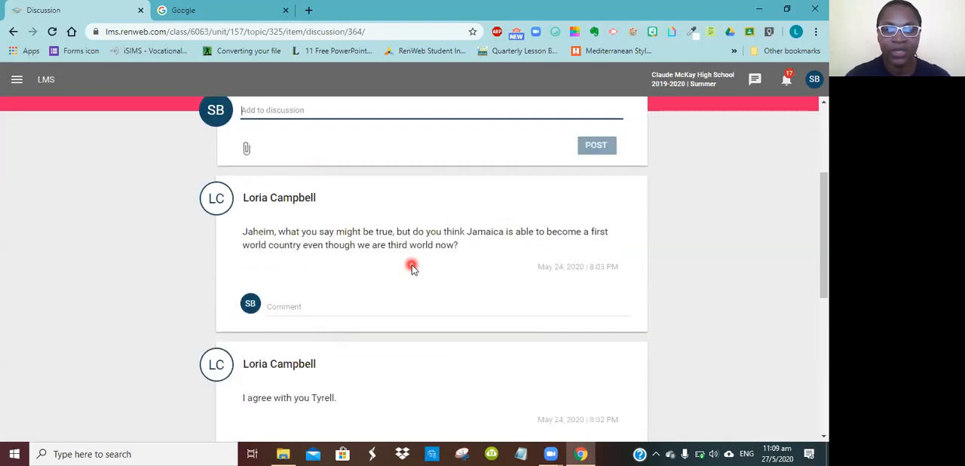
scroll("down", 3)
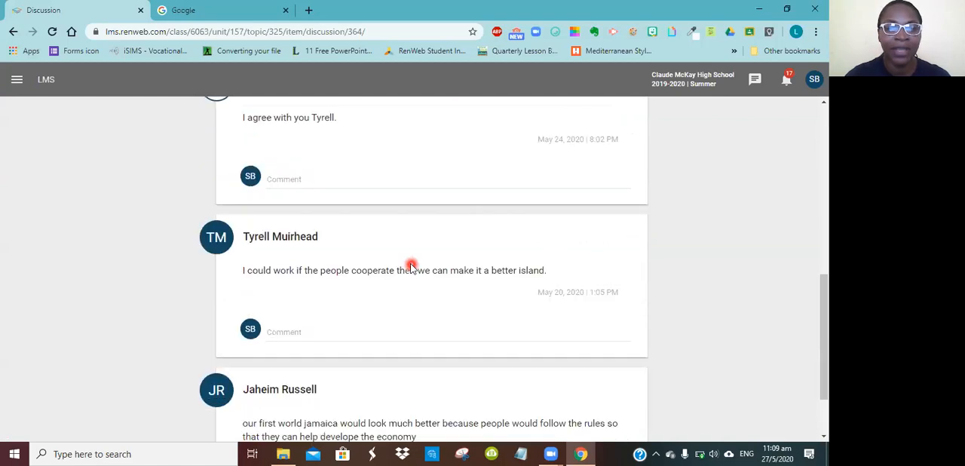
scroll("up", 3)
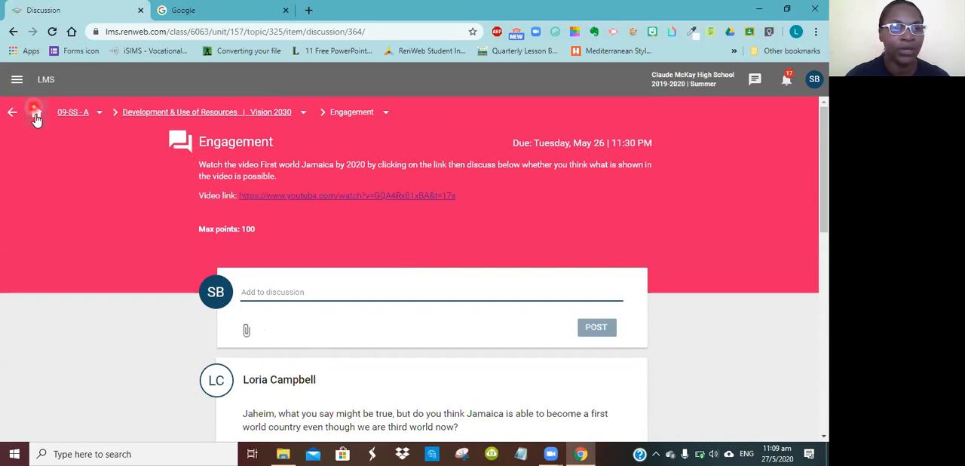
left_click(12, 112)
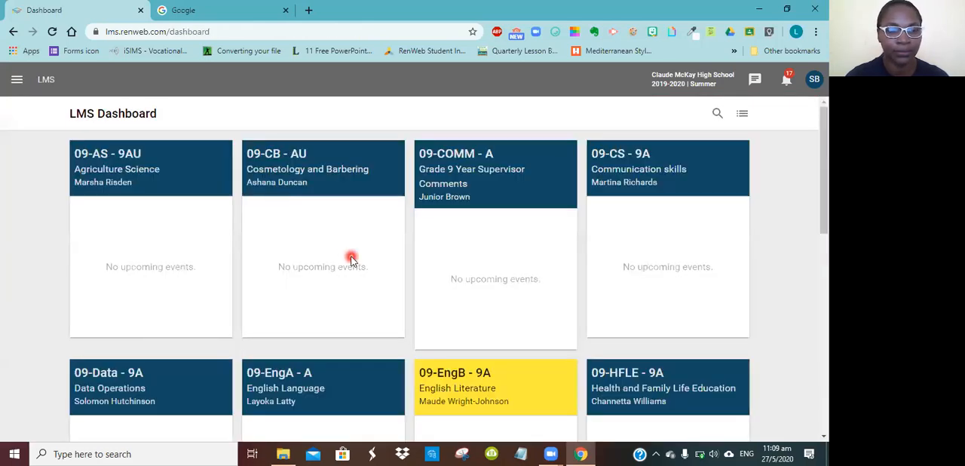
- Open the pink 09-SS - A Social Studies tile and scroll its class page
scroll("down", 3)
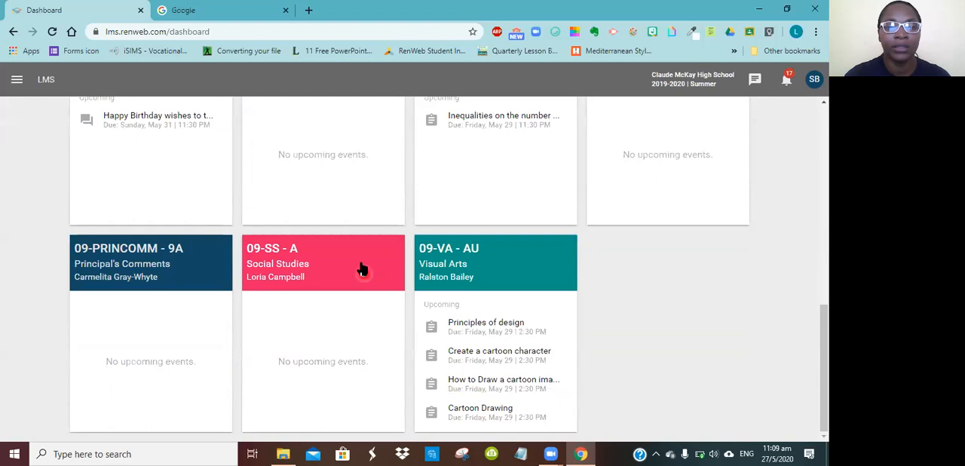
left_click(323, 263)
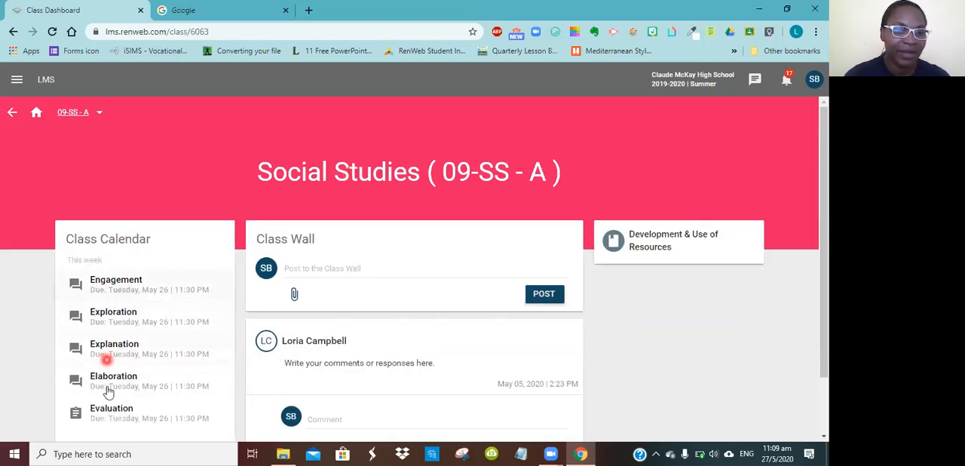
mouse_move(112, 419)
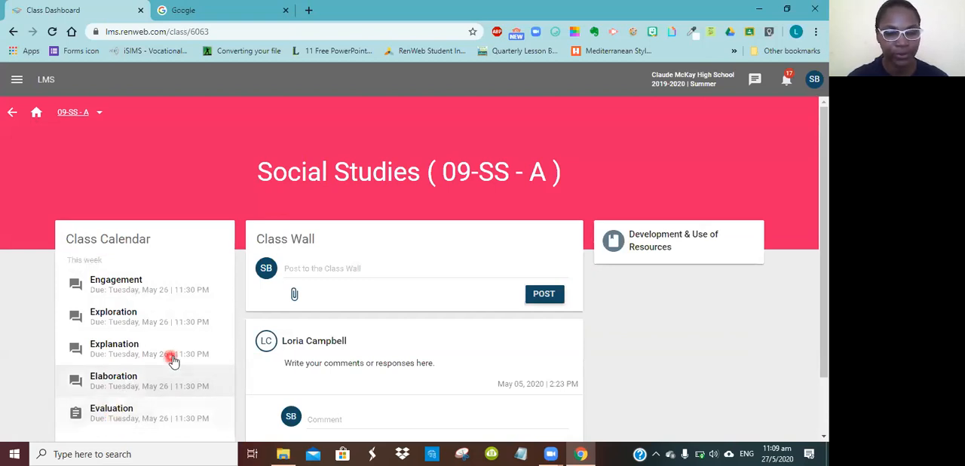
mouse_move(395, 308)
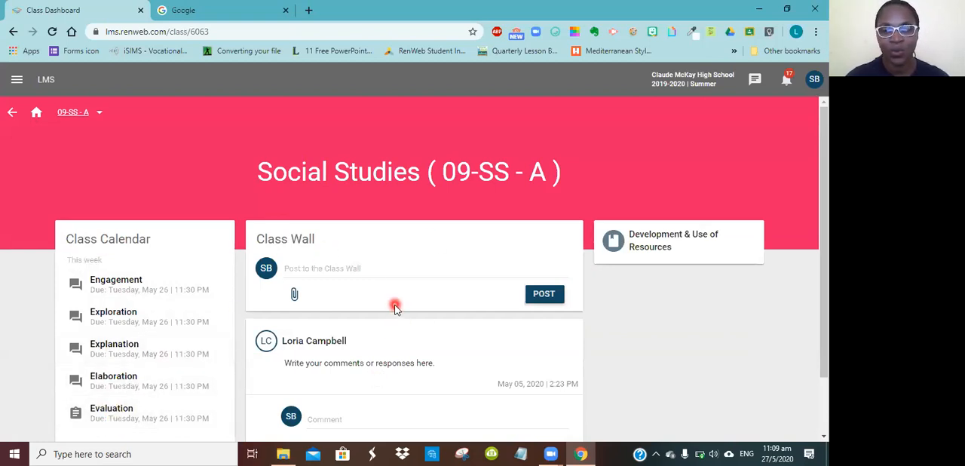
scroll("down", 3)
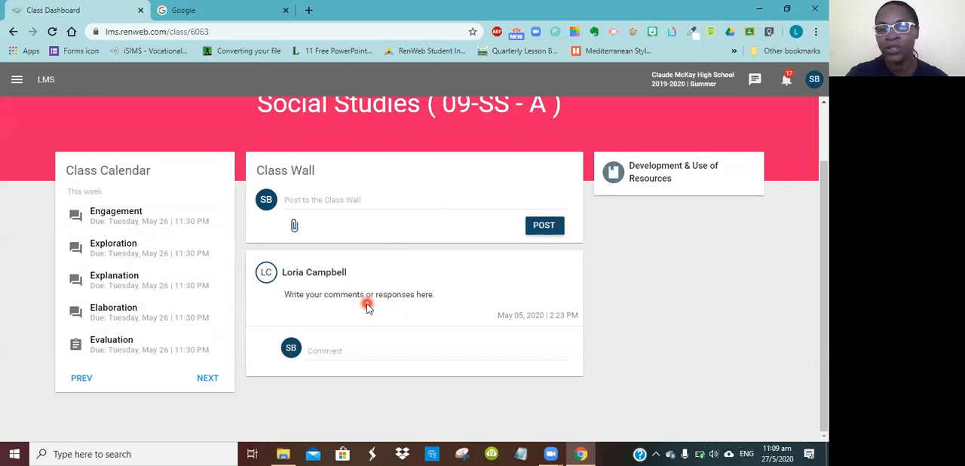
mouse_move(287, 199)
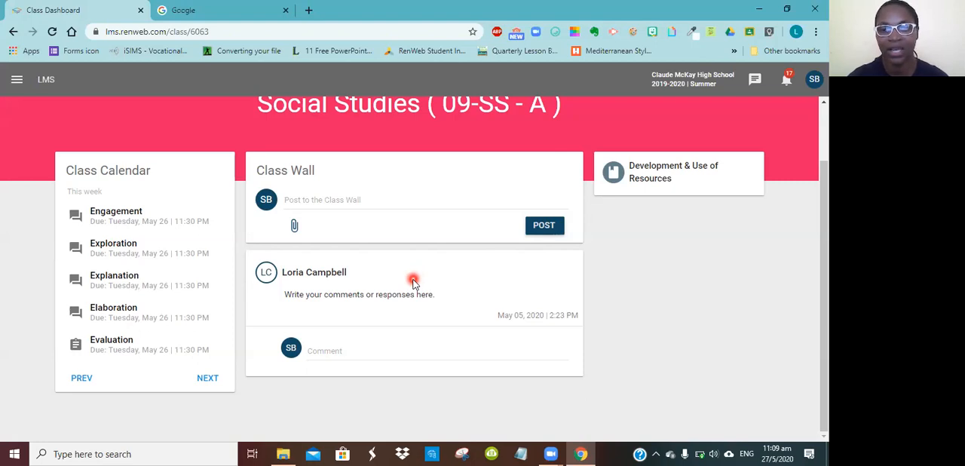
mouse_move(726, 223)
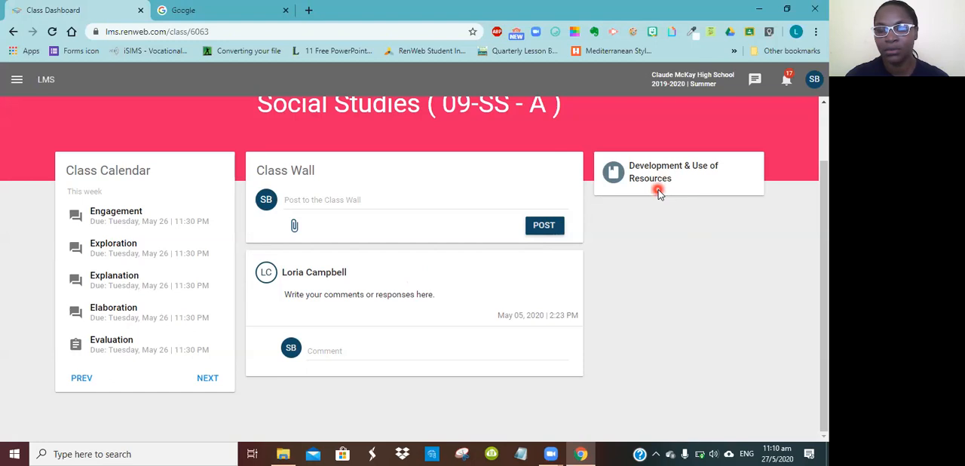
mouse_move(699, 247)
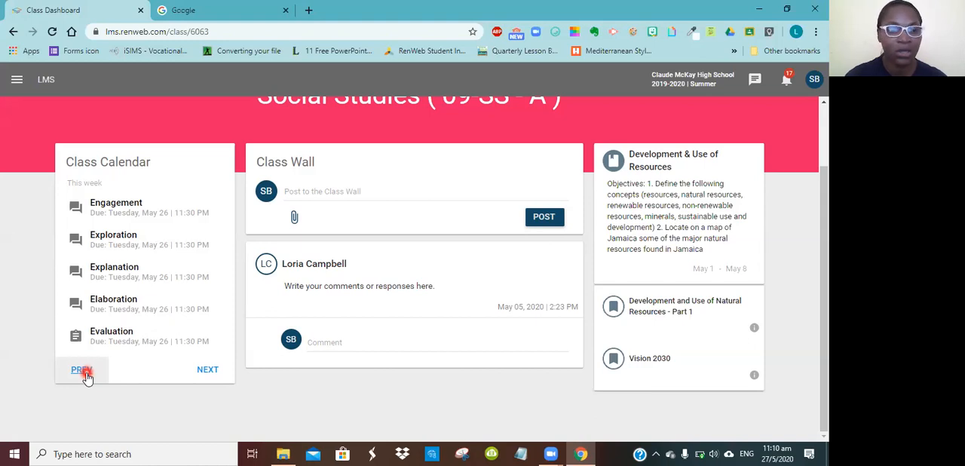
- Move the class calendar to the previous week, then back to this week
left_click(82, 370)
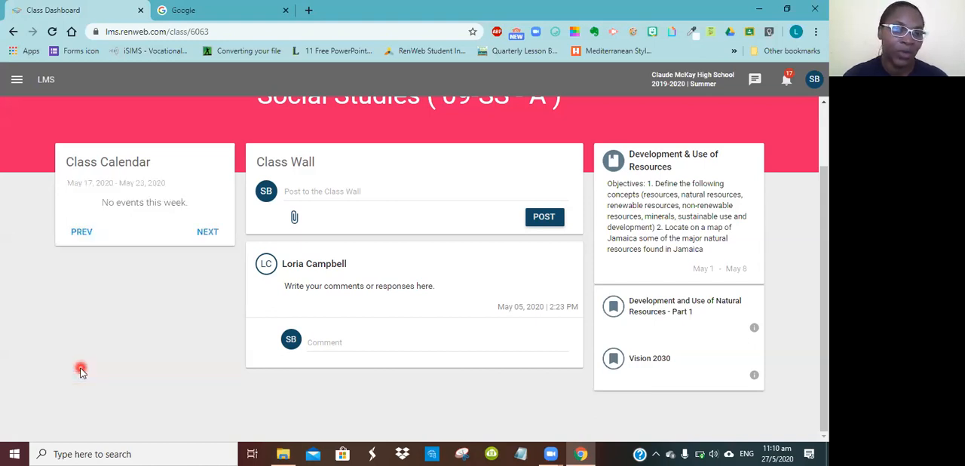
left_click(208, 232)
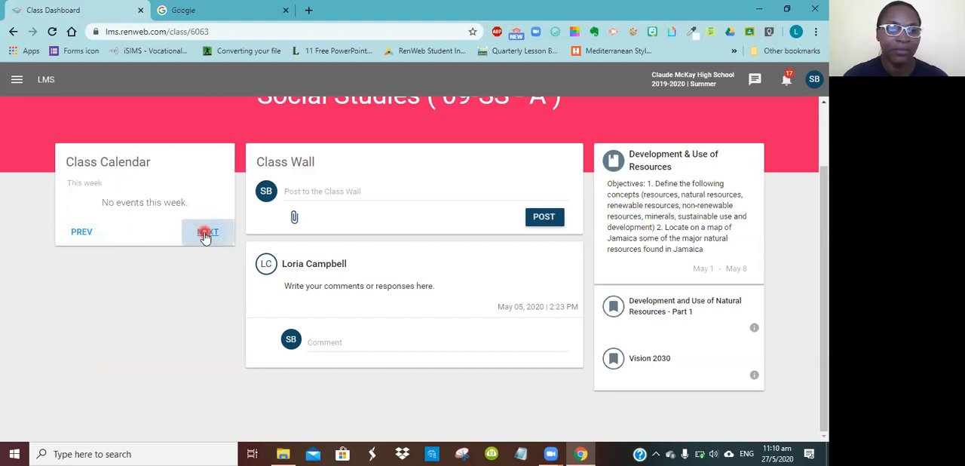
left_click(209, 231)
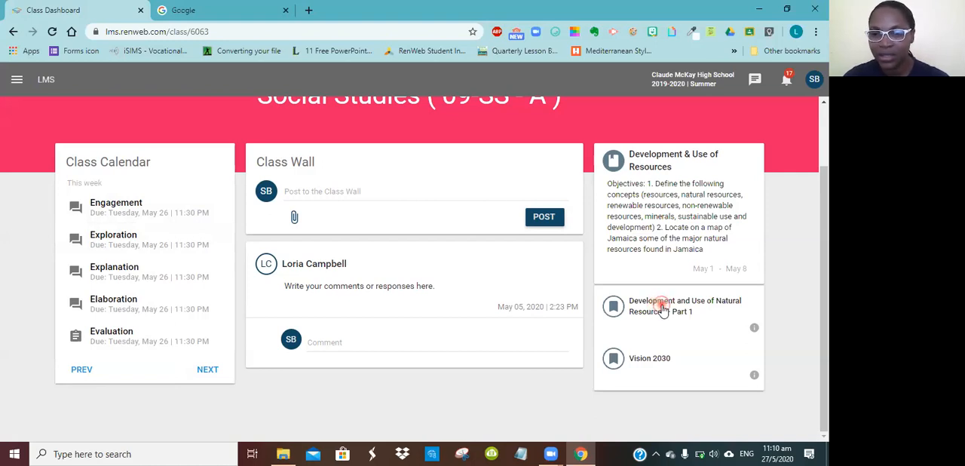
- Open the Part 1 topic and its Development and Use of Resources Quiz
left_click(685, 306)
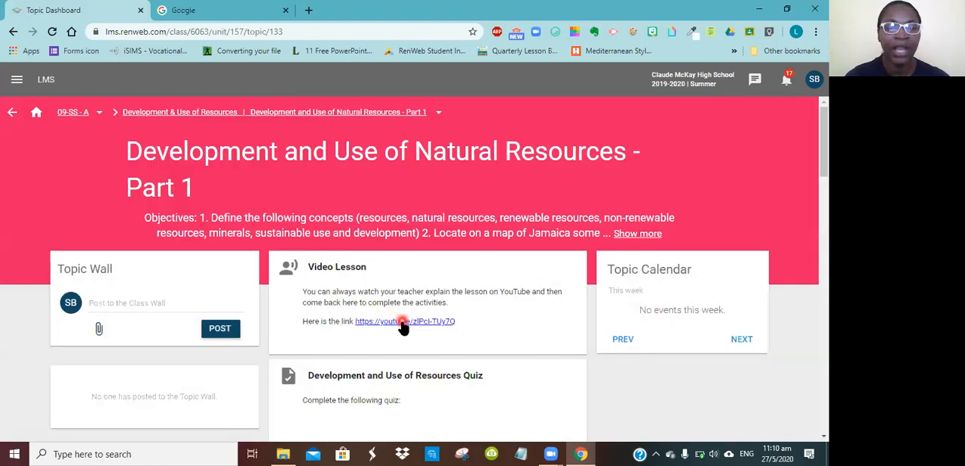
scroll("down", 3)
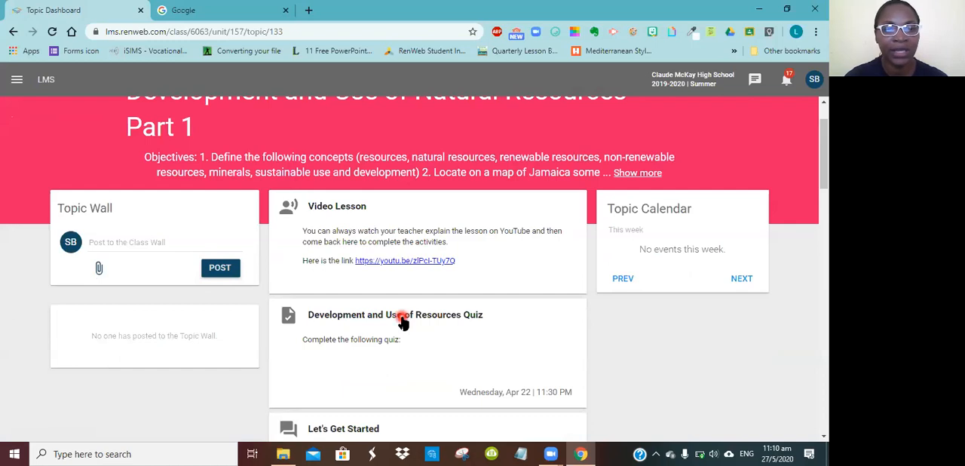
scroll("down", 3)
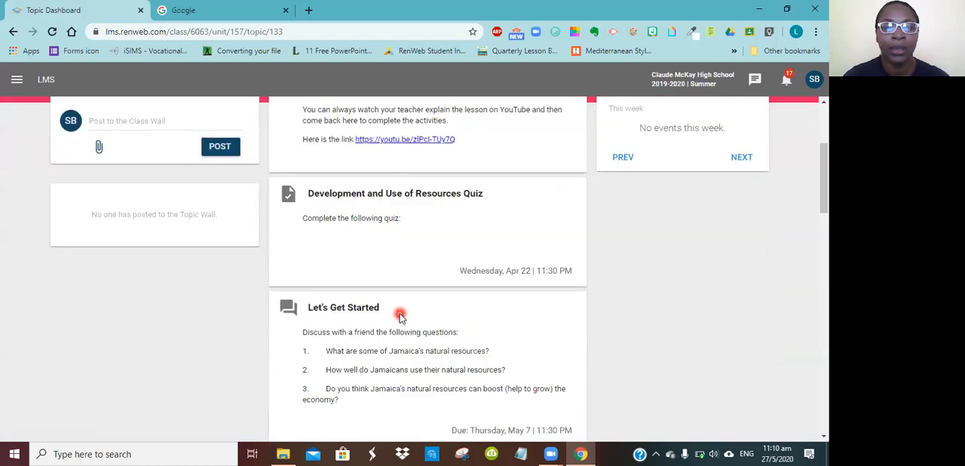
mouse_move(379, 199)
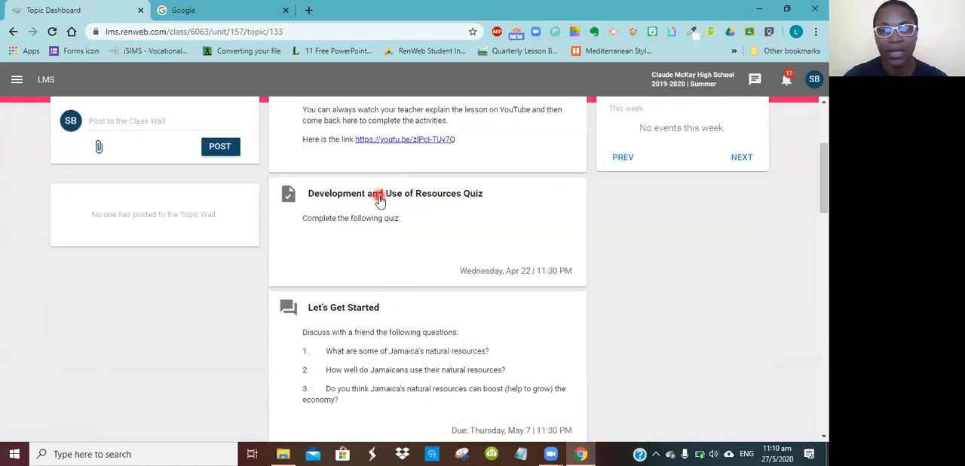
left_click(395, 193)
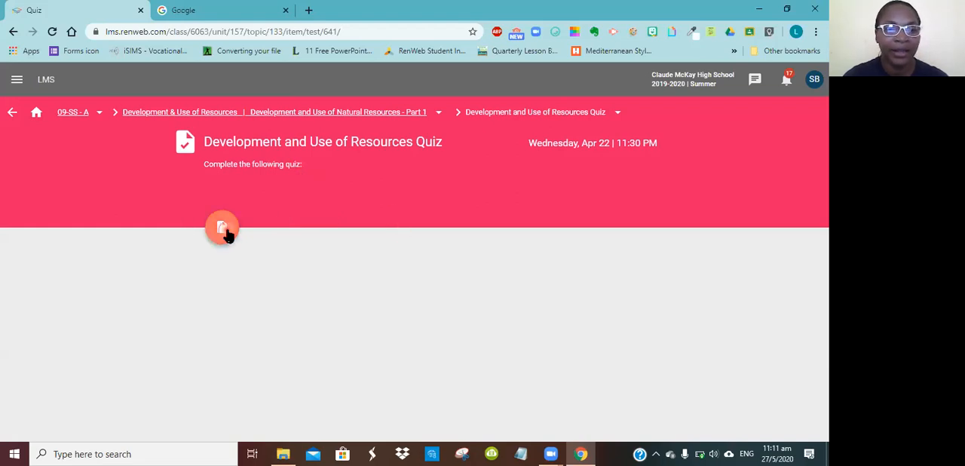
- Use the quiz's action button, then return to the Part 1 topic page
left_click(222, 228)
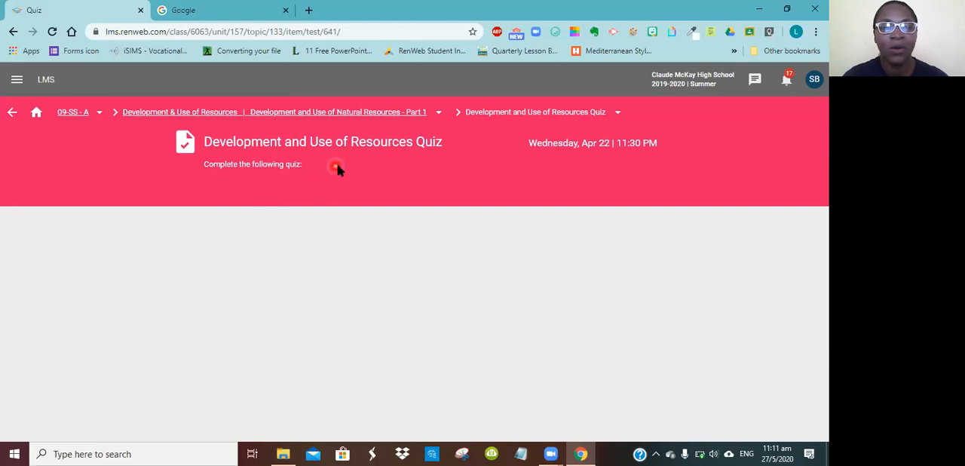
mouse_move(390, 144)
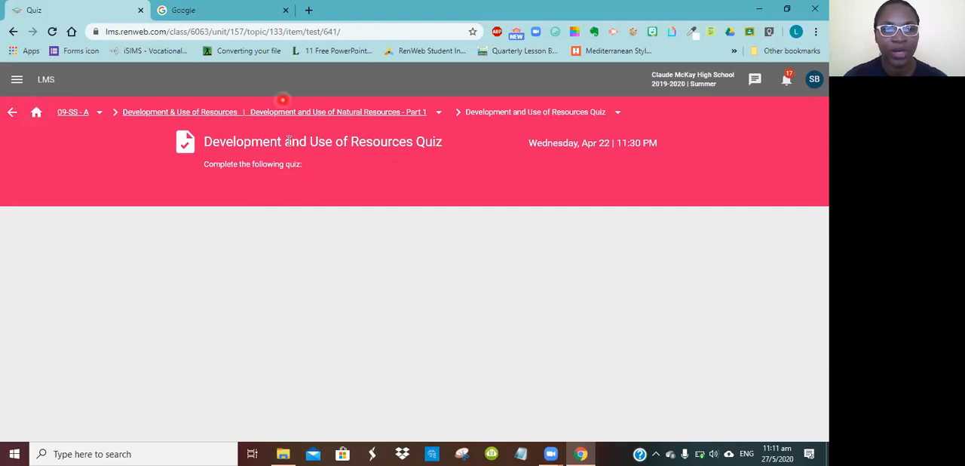
mouse_move(125, 118)
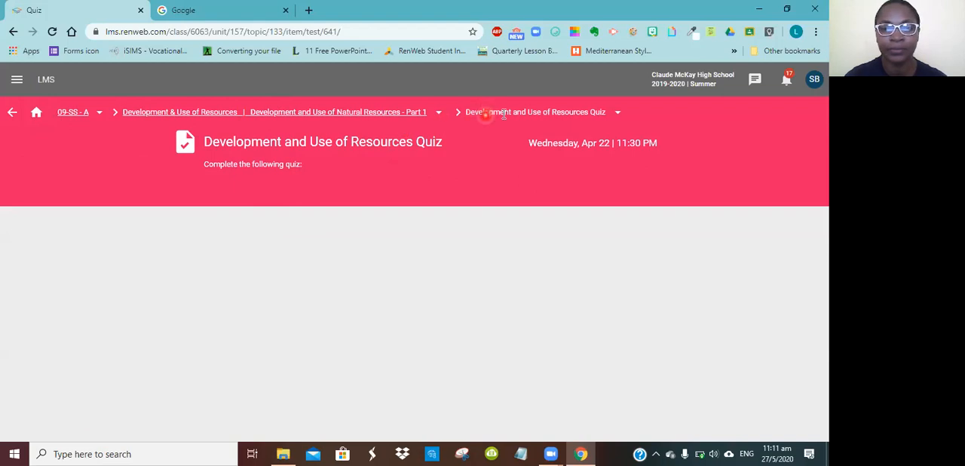
left_click(12, 32)
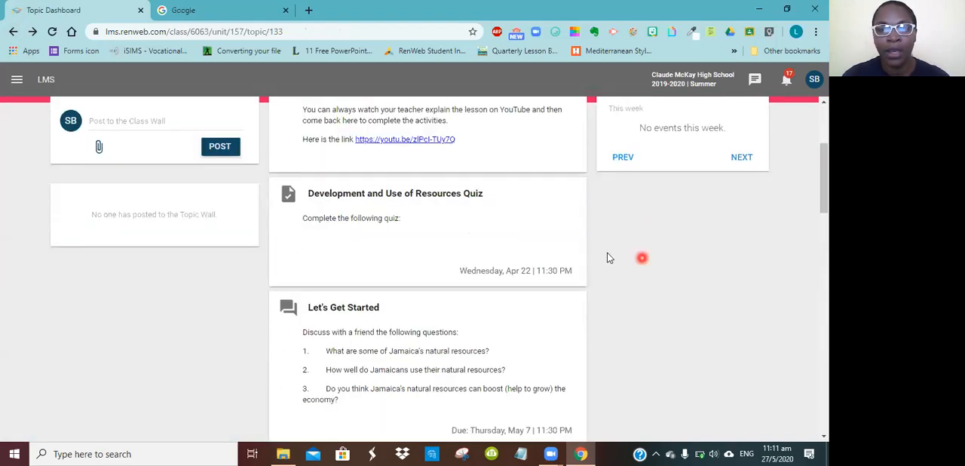
- Expand the full Let's Explore instructions with Show More
scroll("down", 3)
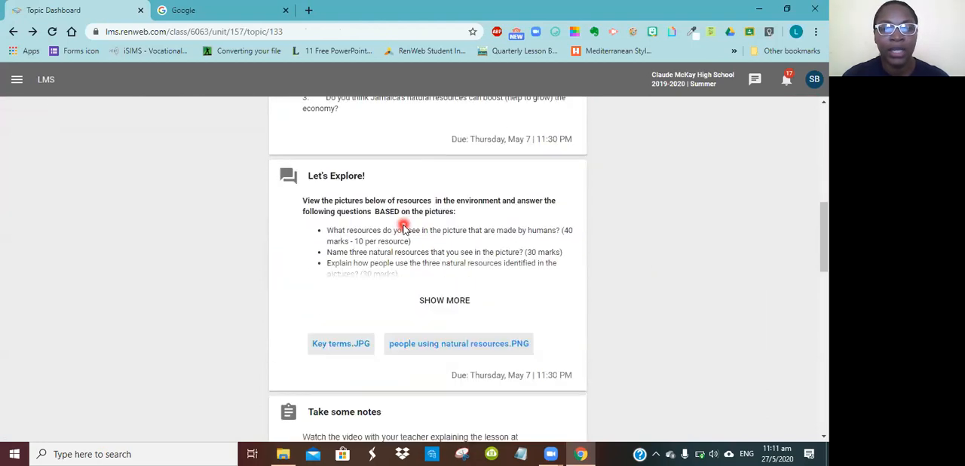
scroll("down", 3)
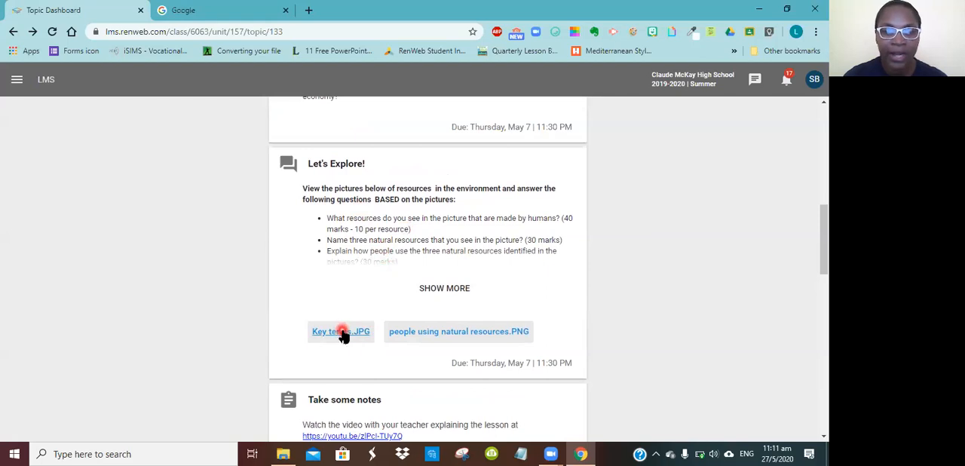
left_click(445, 288)
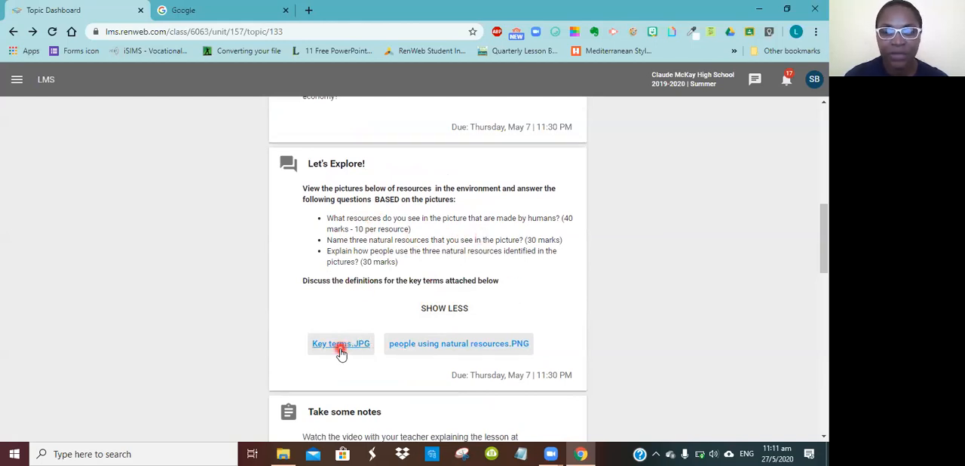
- Download and open the Key terms.JPG attachment
left_click(341, 343)
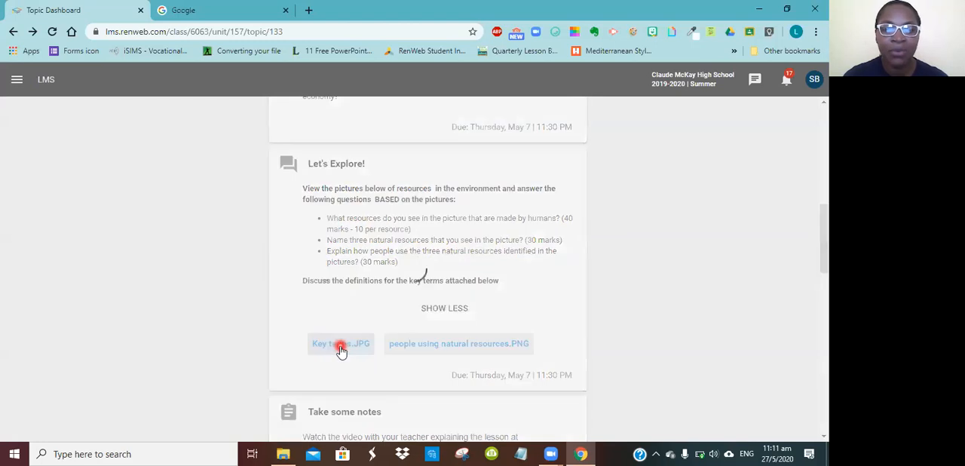
left_click(340, 344)
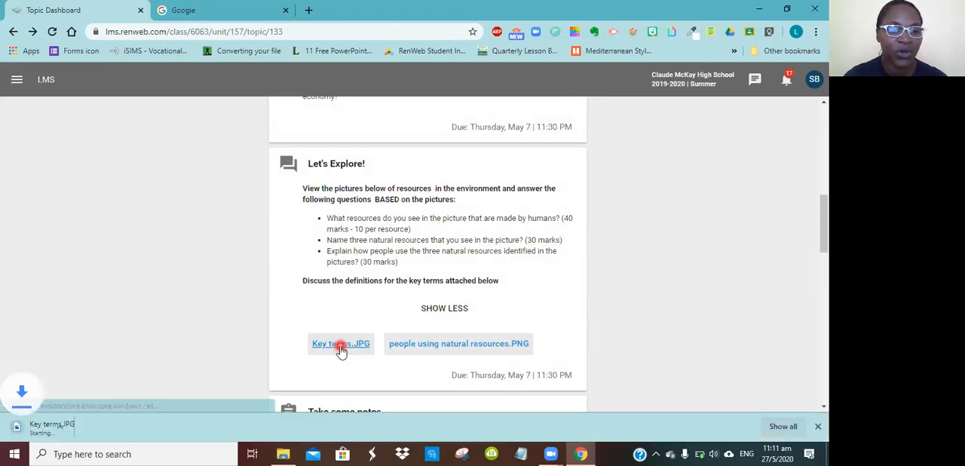
left_click(341, 343)
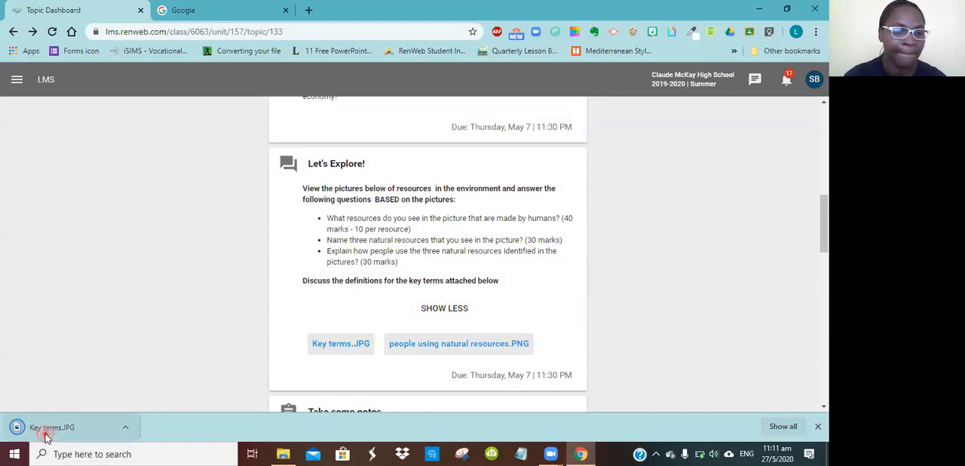
left_click(53, 427)
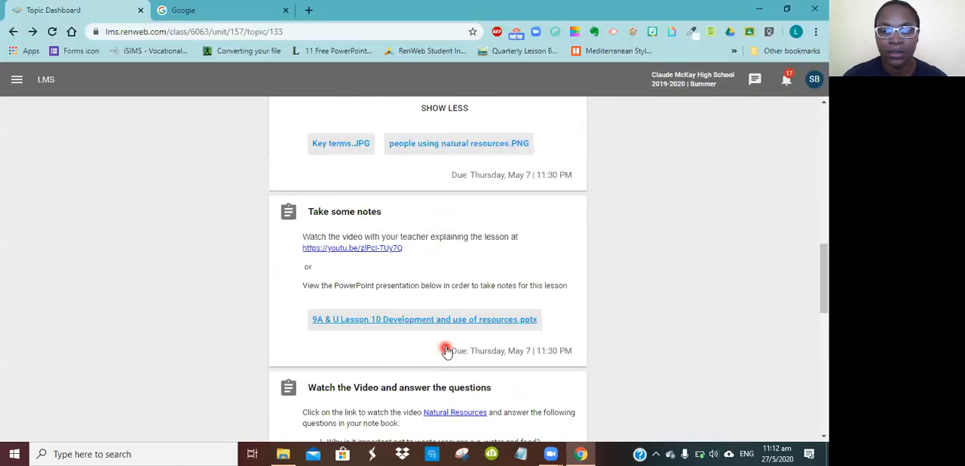
scroll("down", 3)
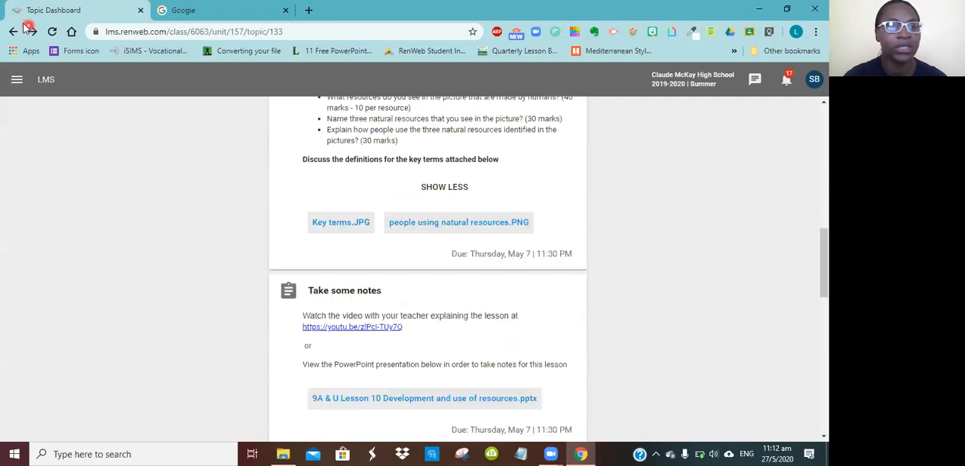
- Return to the Social Studies class page and open the Vision 2030 topic to view its activities
left_click(13, 32)
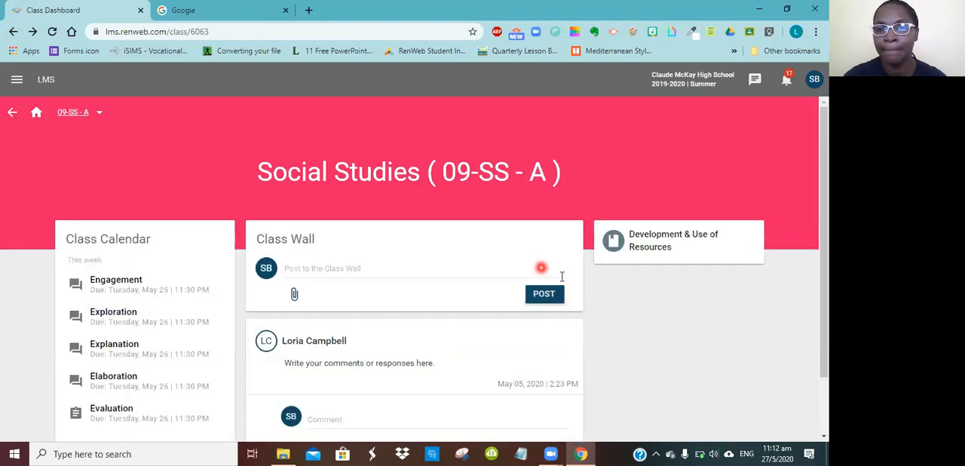
scroll("down", 3)
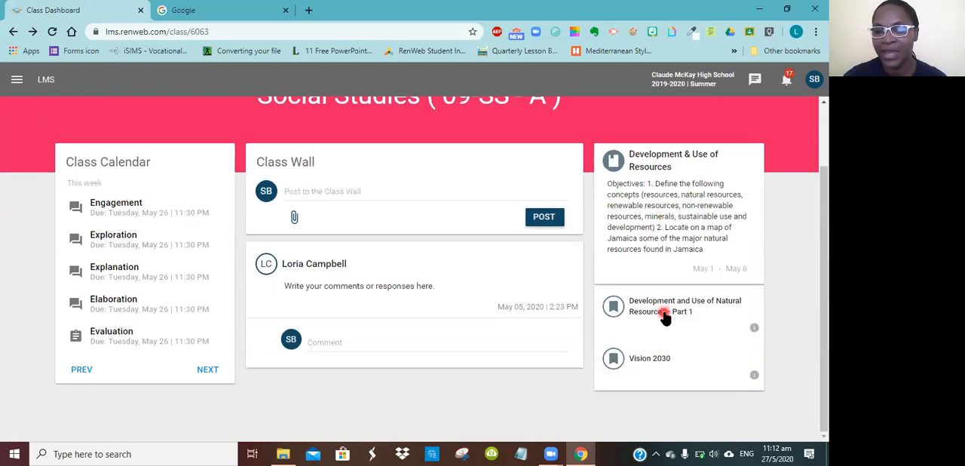
left_click(649, 358)
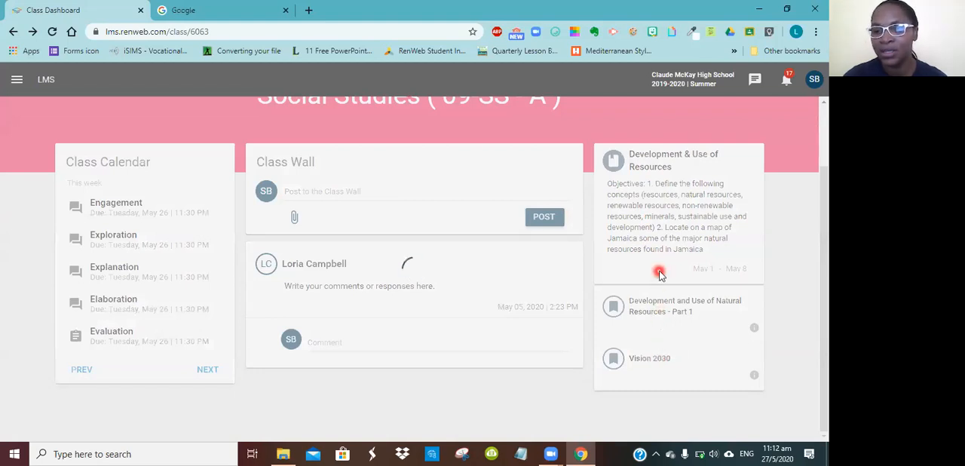
left_click(660, 273)
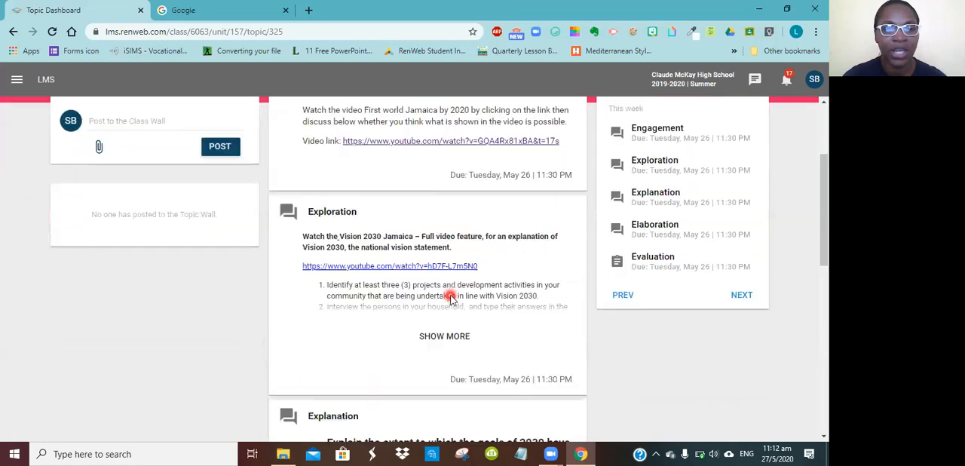
scroll("down", 3)
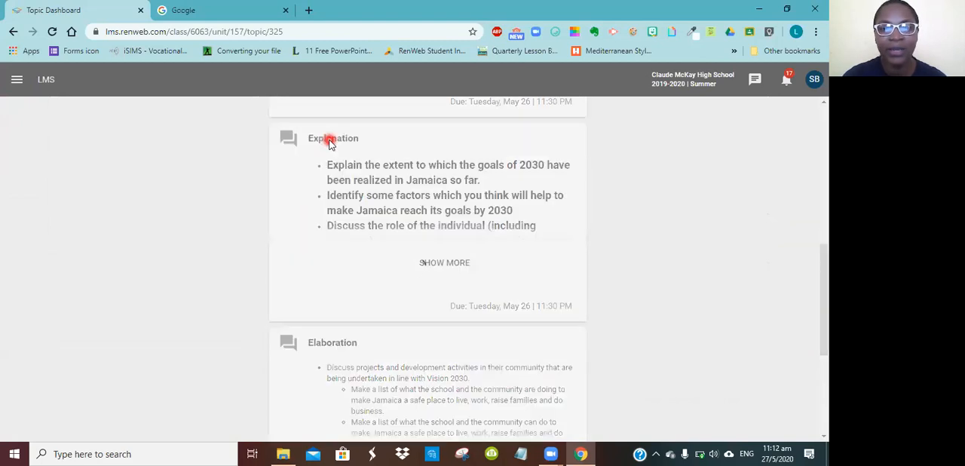
left_click(333, 138)
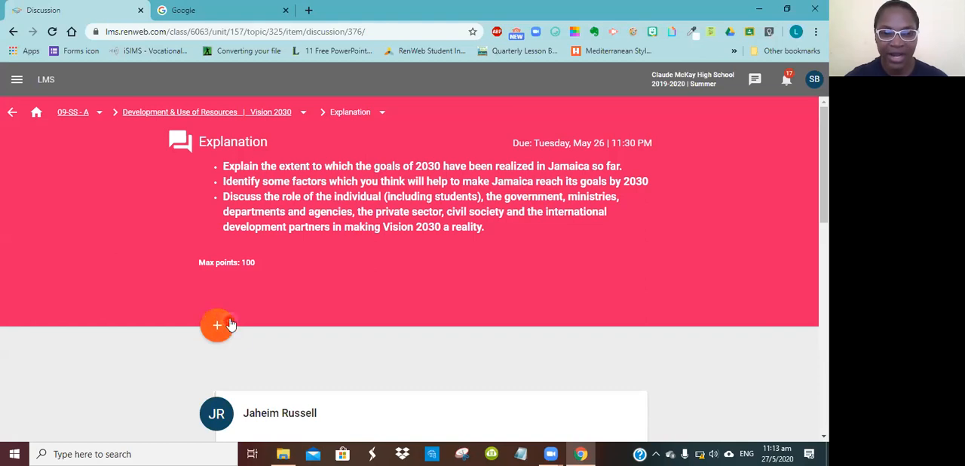
mouse_move(400, 234)
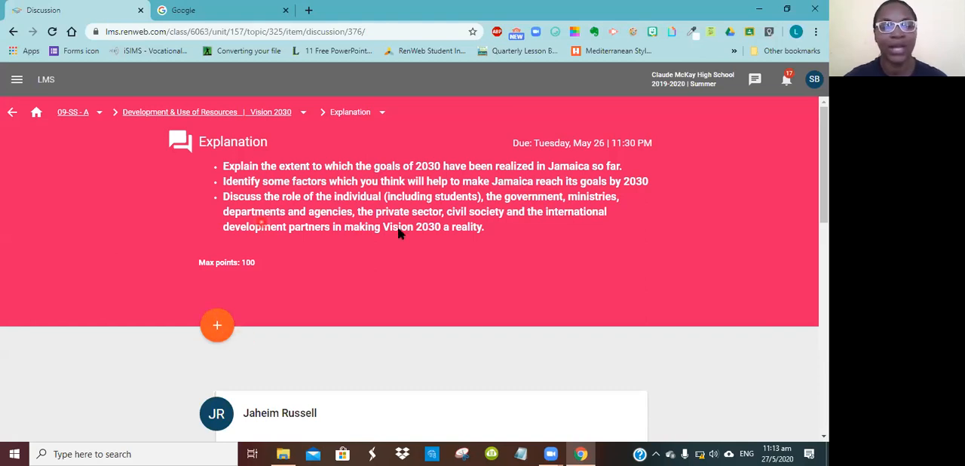
scroll("down", 3)
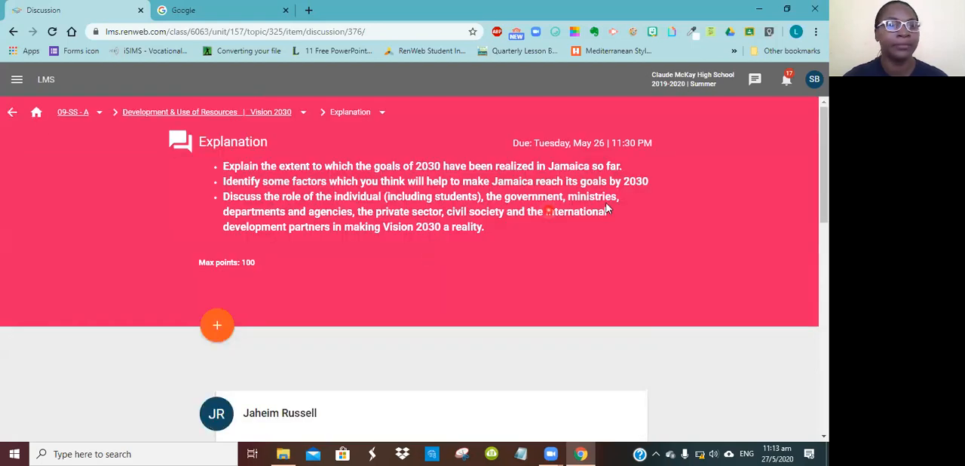
mouse_move(346, 112)
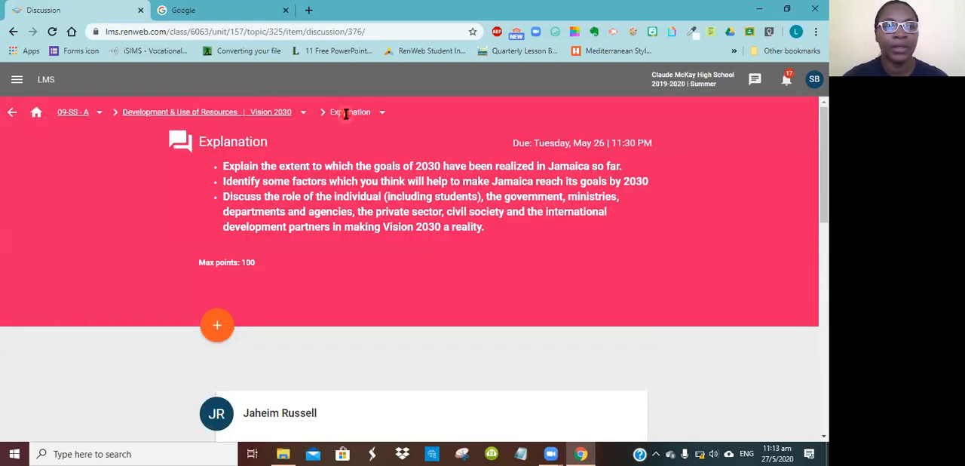
left_click(13, 32)
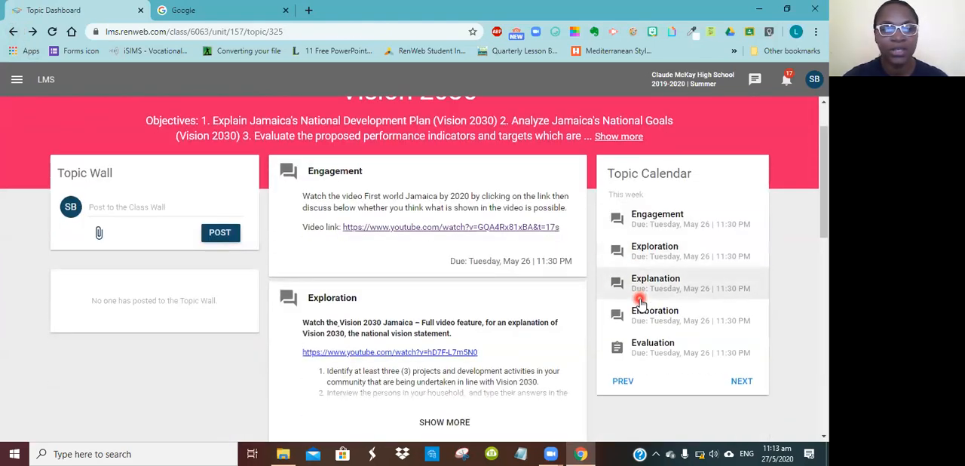
scroll("down", 3)
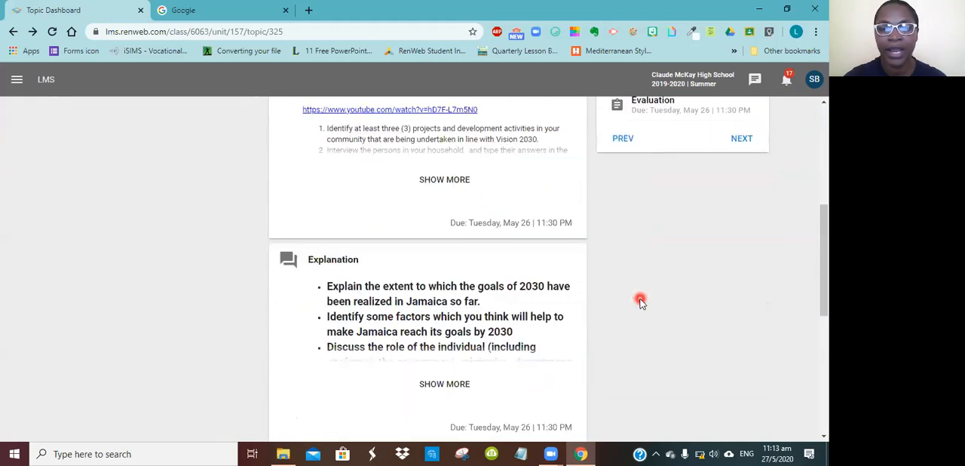
scroll("down", 3)
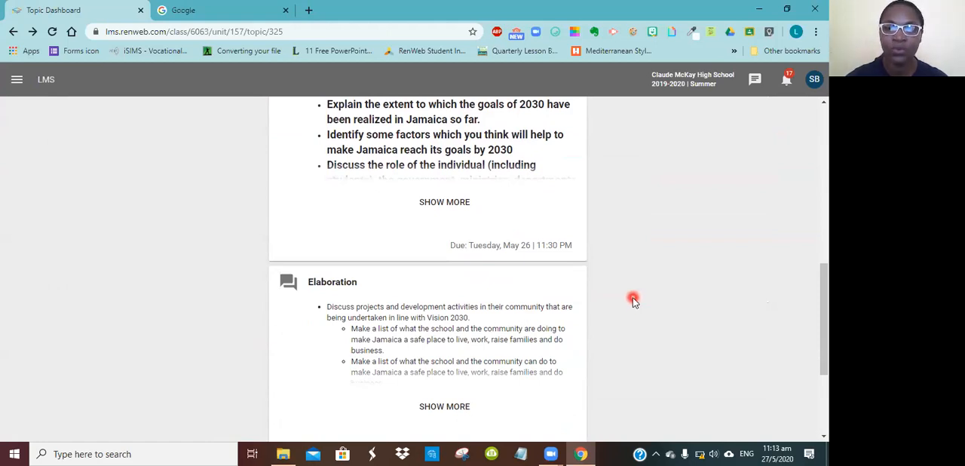
mouse_move(629, 297)
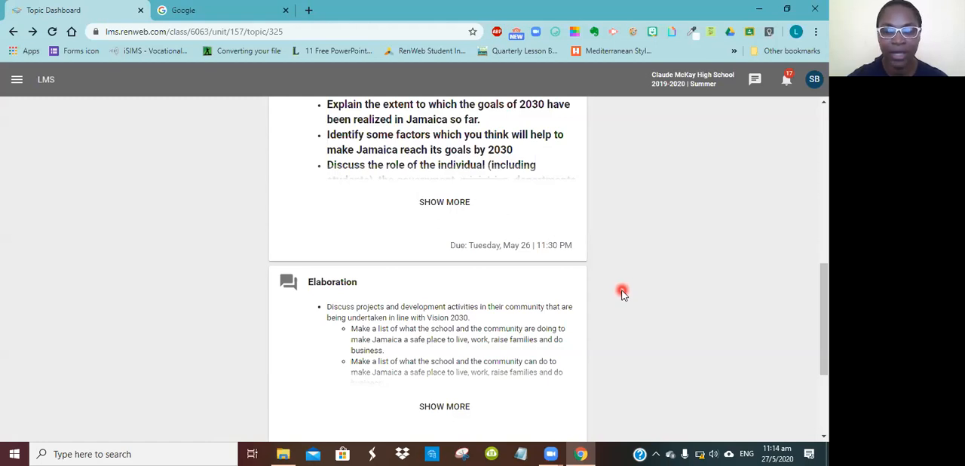
scroll("down", 3)
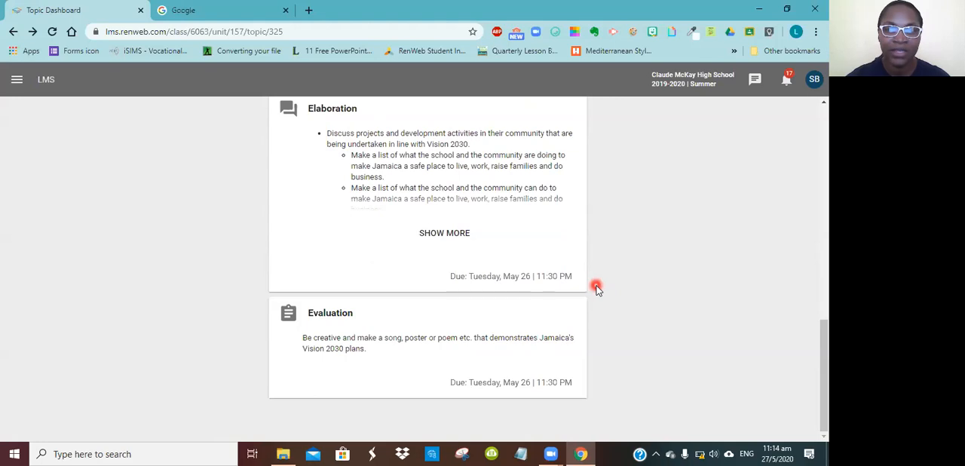